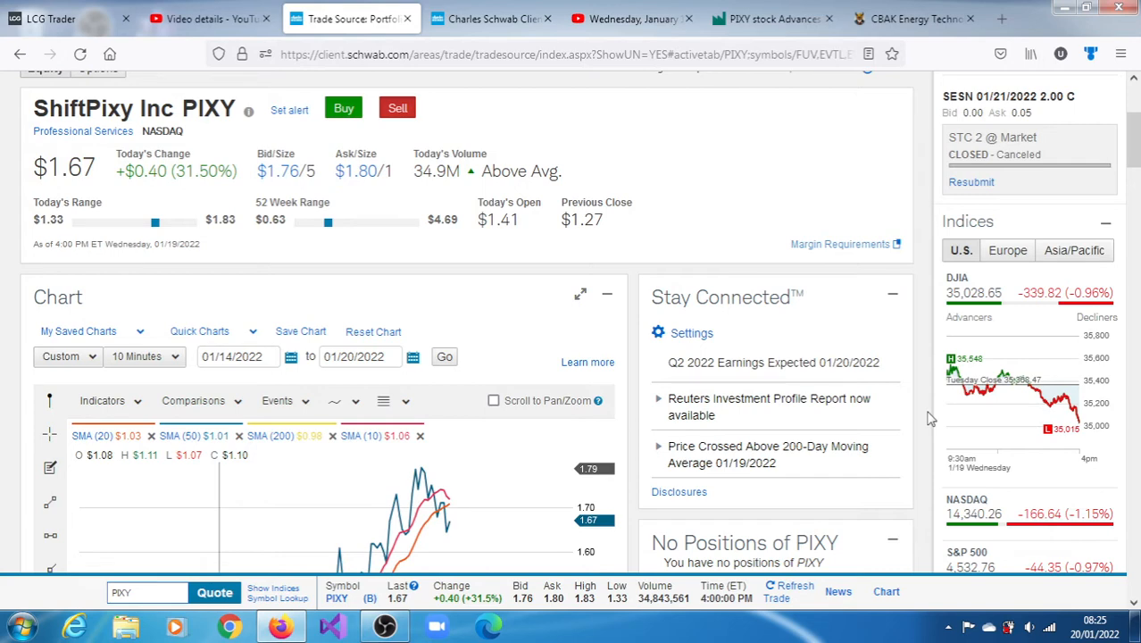
pyautogui.moveTo(784, 467)
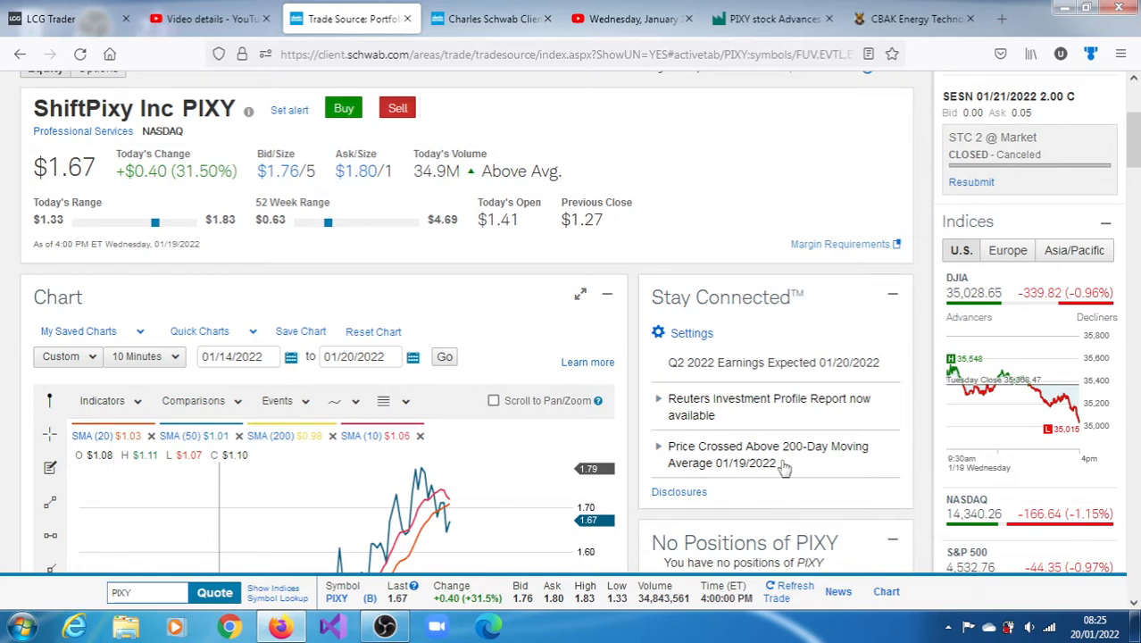
# Step: Expand the 'Price Crossed Above 200-Day Moving Average' alert item
pyautogui.click(658, 441)
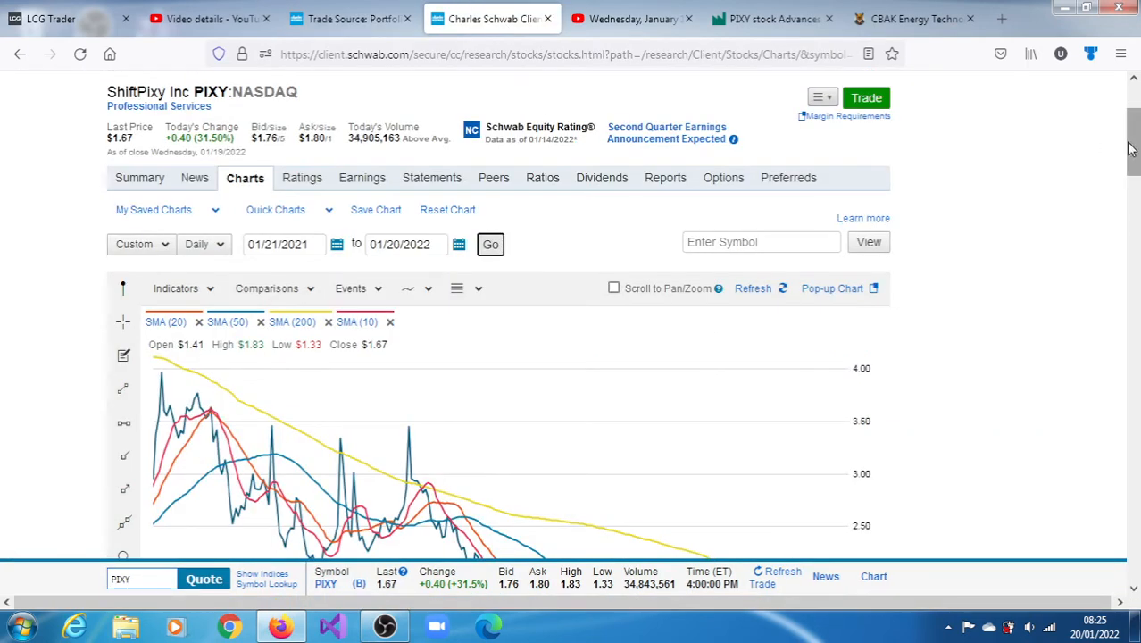
pyautogui.scroll(-3)
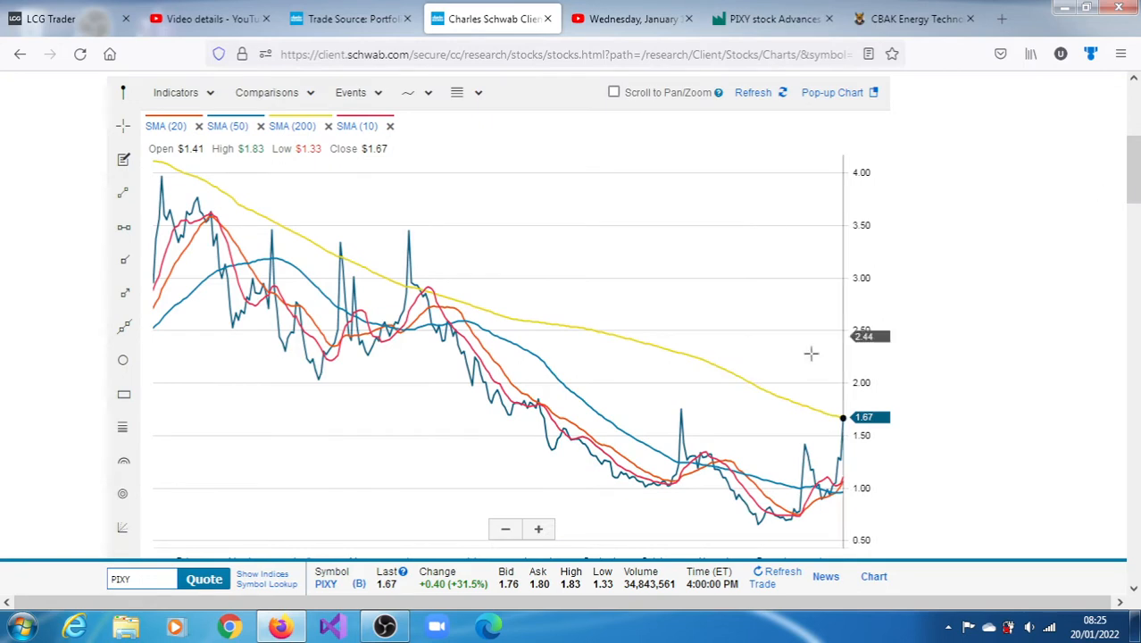
pyautogui.moveTo(842, 418)
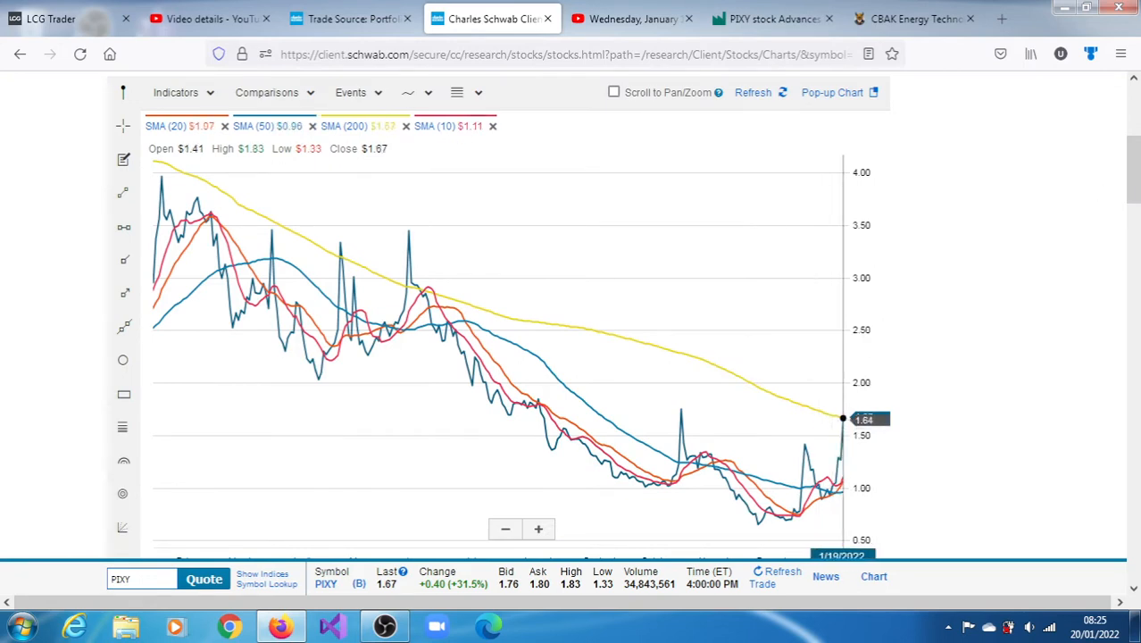
pyautogui.moveTo(839, 393)
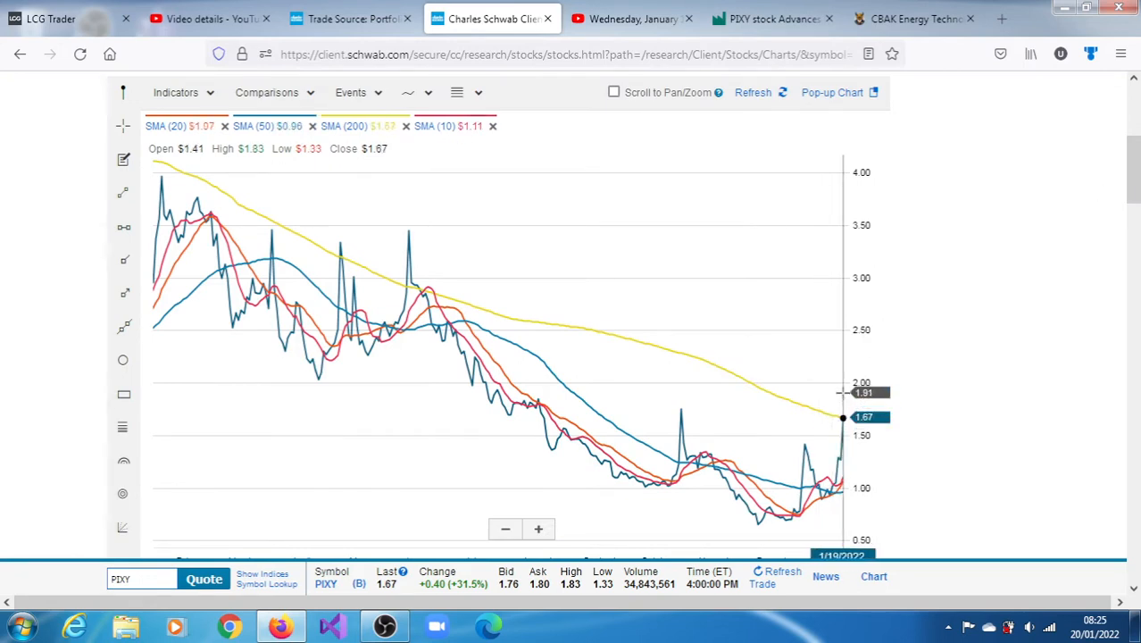
pyautogui.moveTo(709, 455)
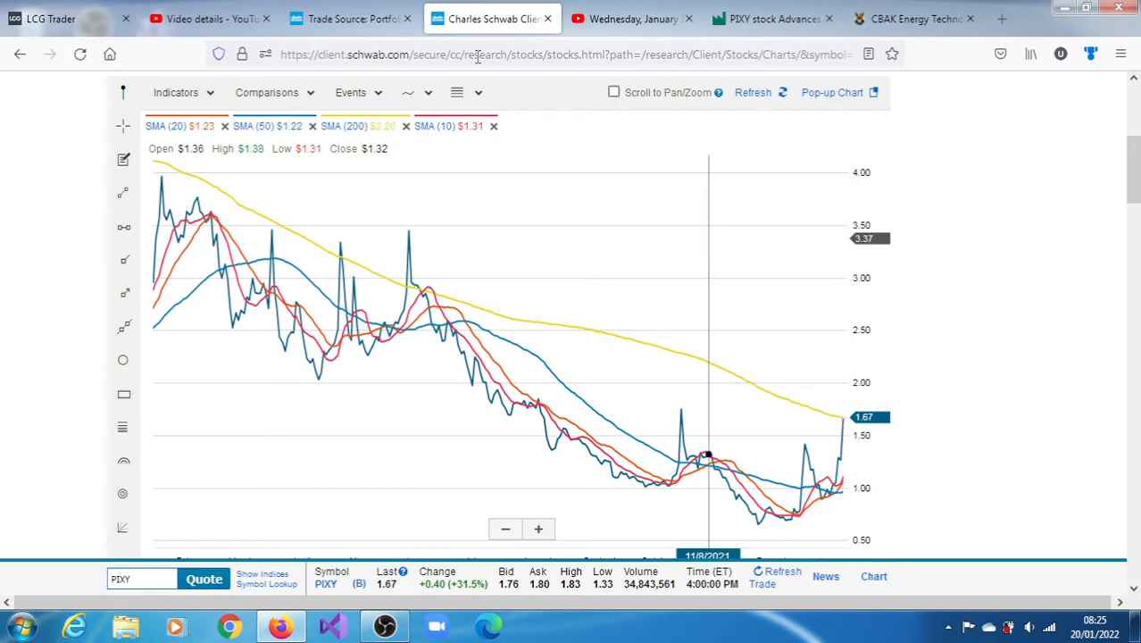
pyautogui.moveTo(827, 489)
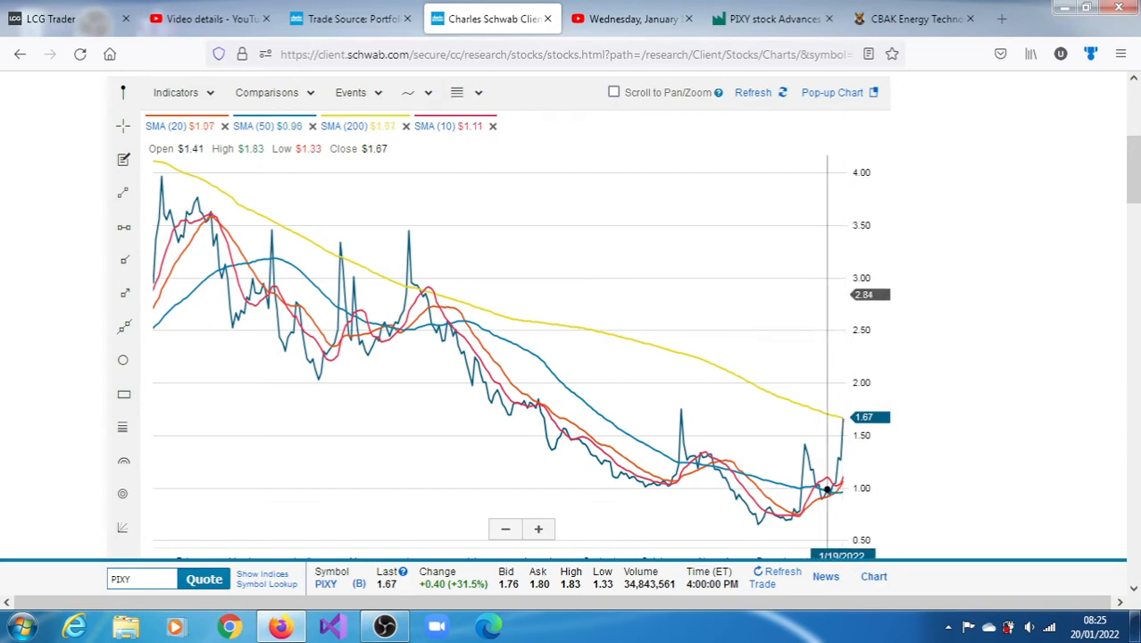
# Step: Go back to the PIXY quote page and scroll to the 10-minute chart's PROC(14) panel
pyautogui.click(351, 18)
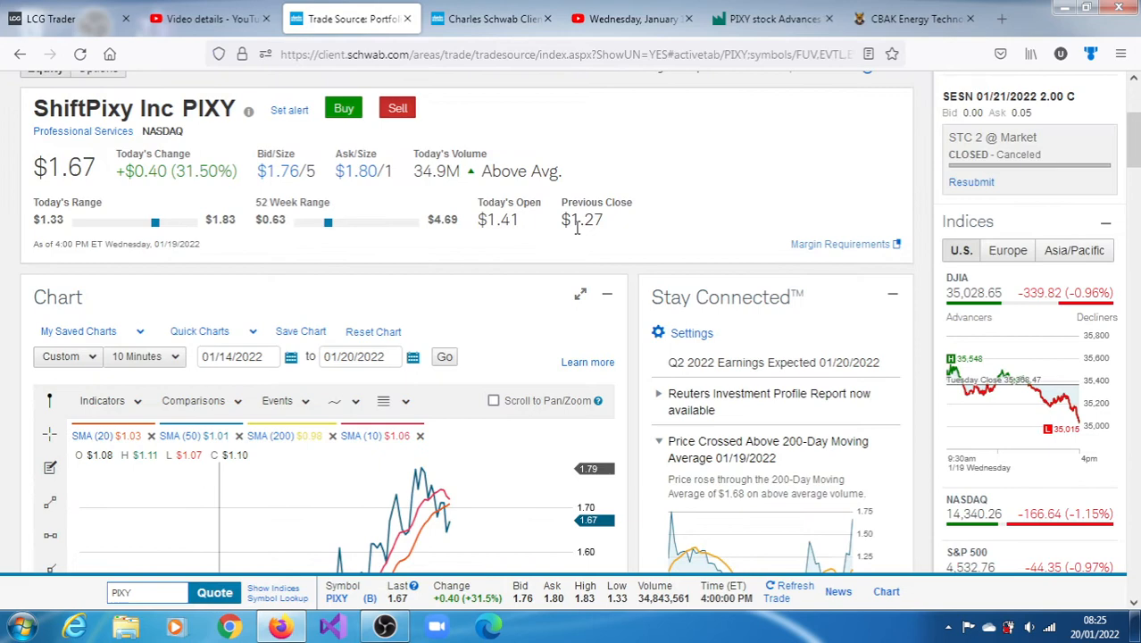
pyautogui.scroll(-3)
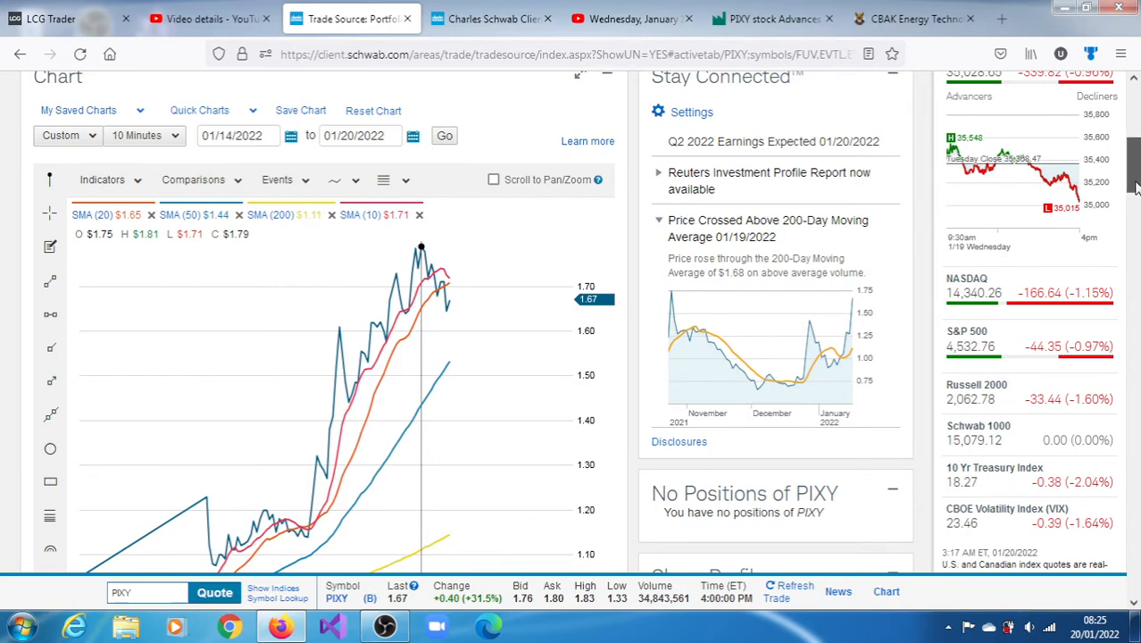
pyautogui.scroll(-3)
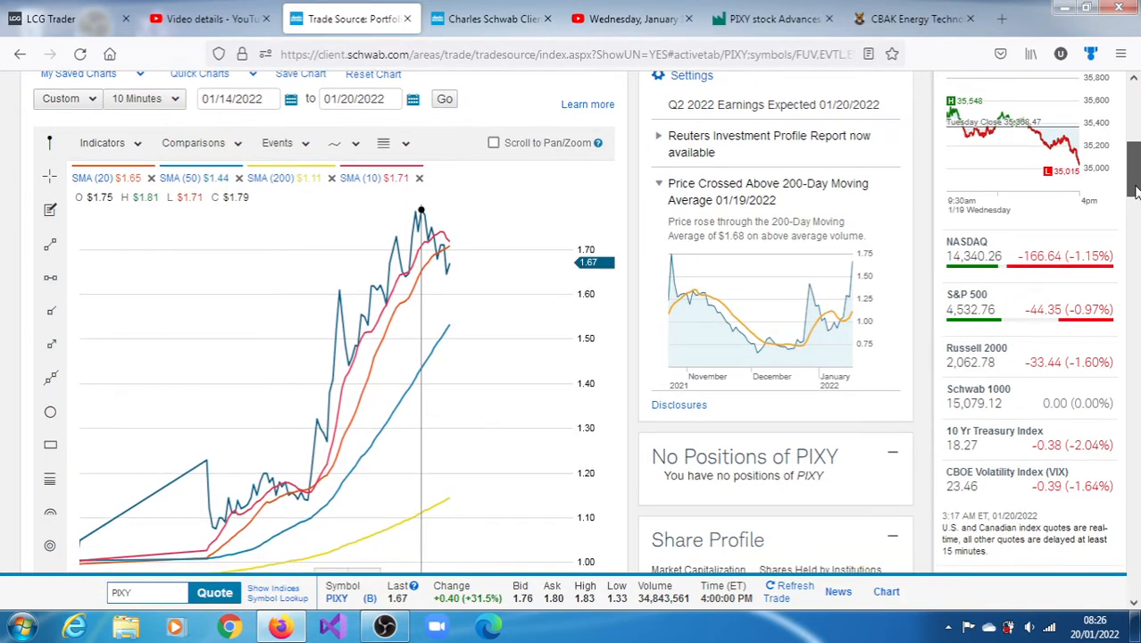
pyautogui.scroll(-3)
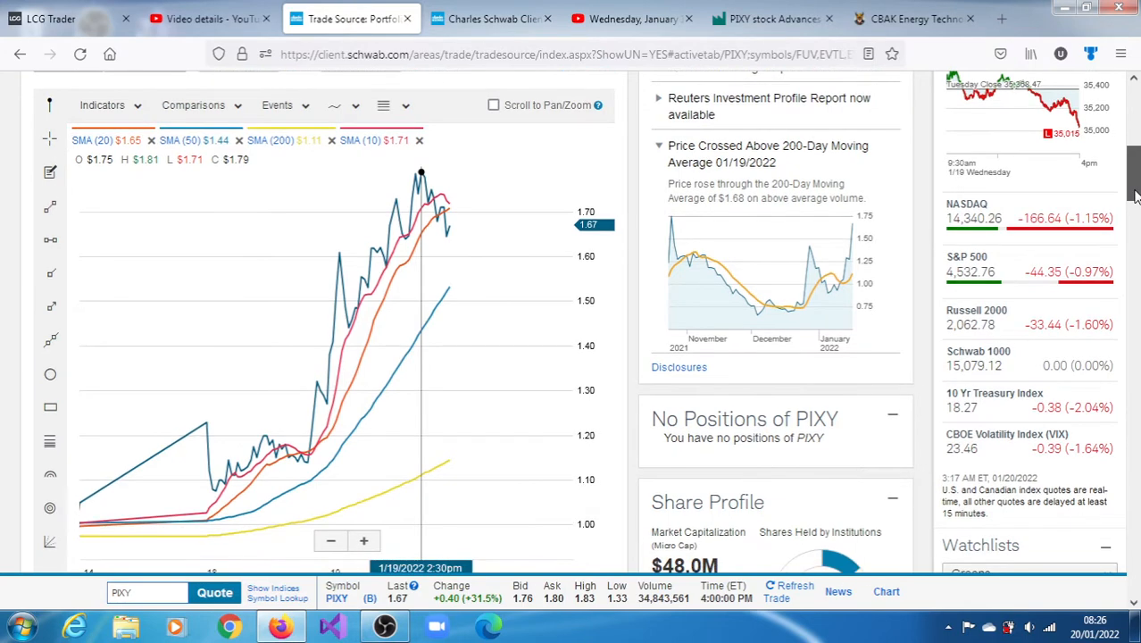
pyautogui.scroll(-3)
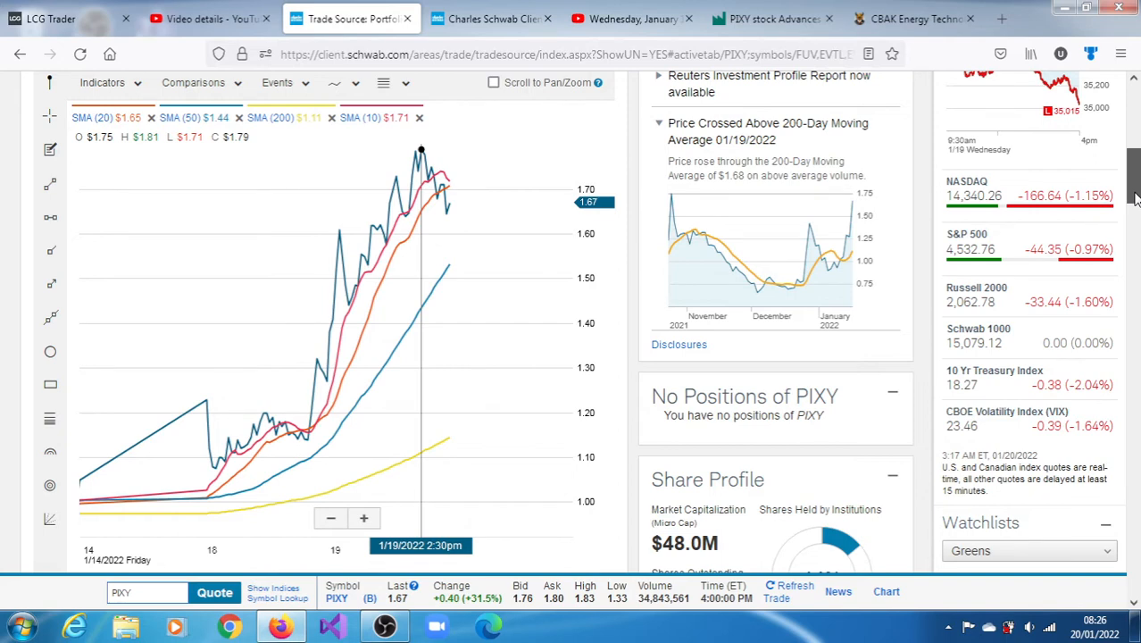
pyautogui.scroll(-3)
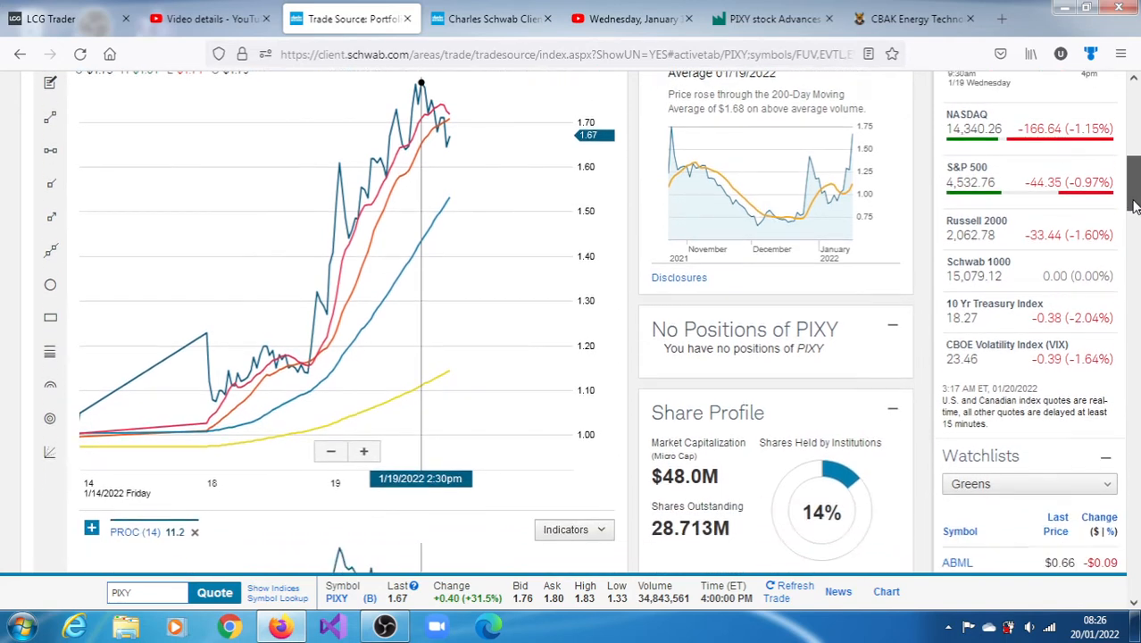
pyautogui.scroll(-3)
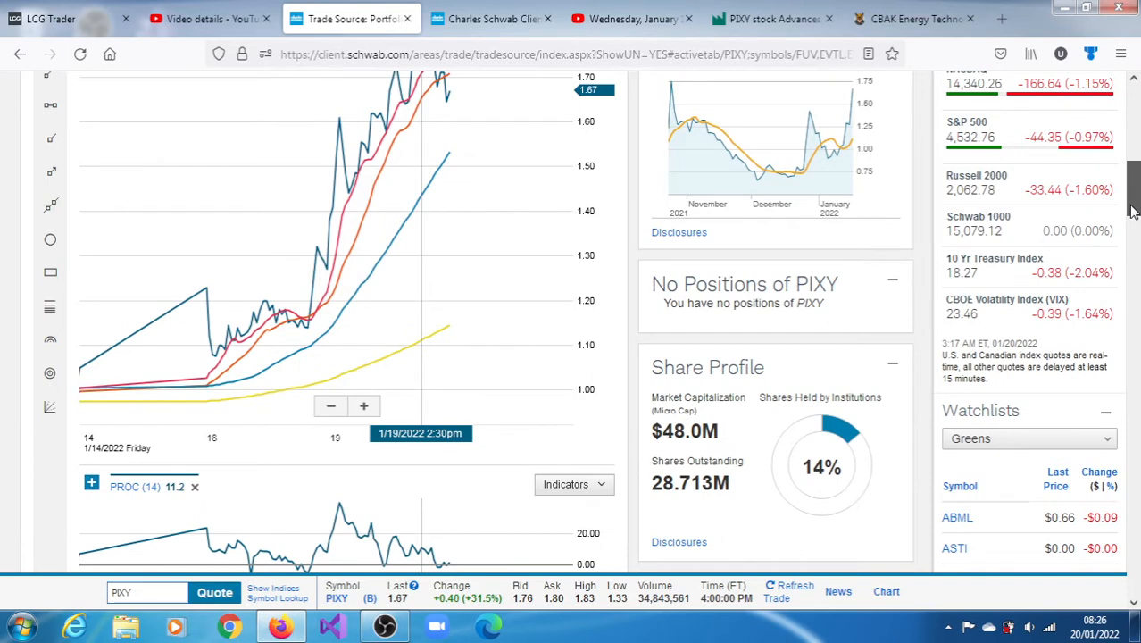
pyautogui.scroll(-3)
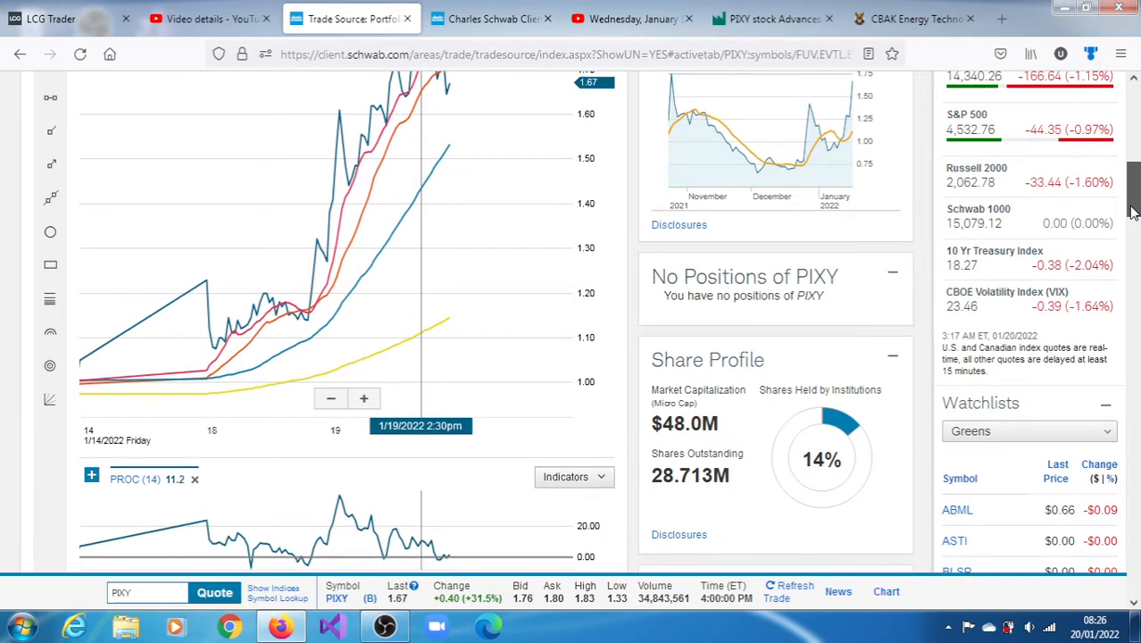
# Step: Scroll down to the Momentum, MACD and Stochastics indicator panels
pyautogui.scroll(-3)
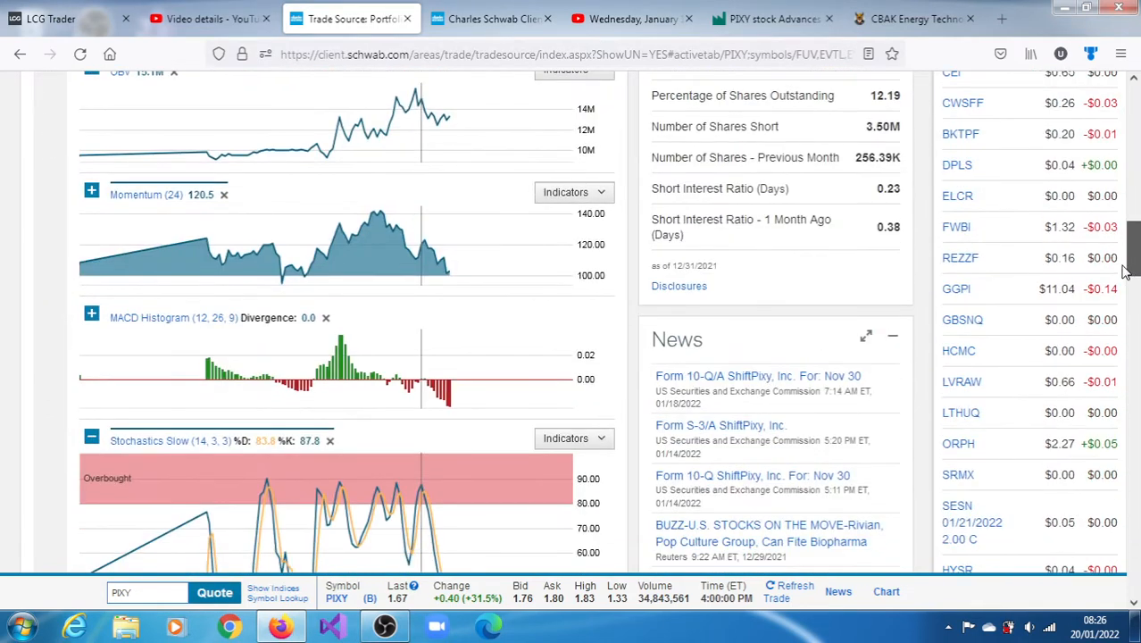
pyautogui.scroll(-3)
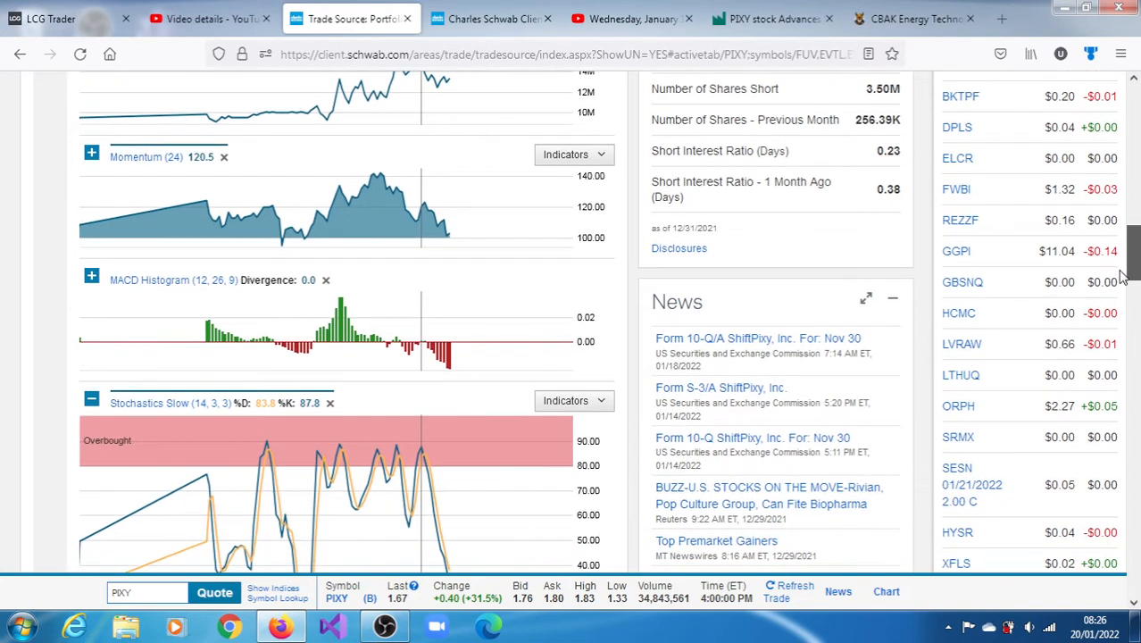
pyautogui.scroll(-3)
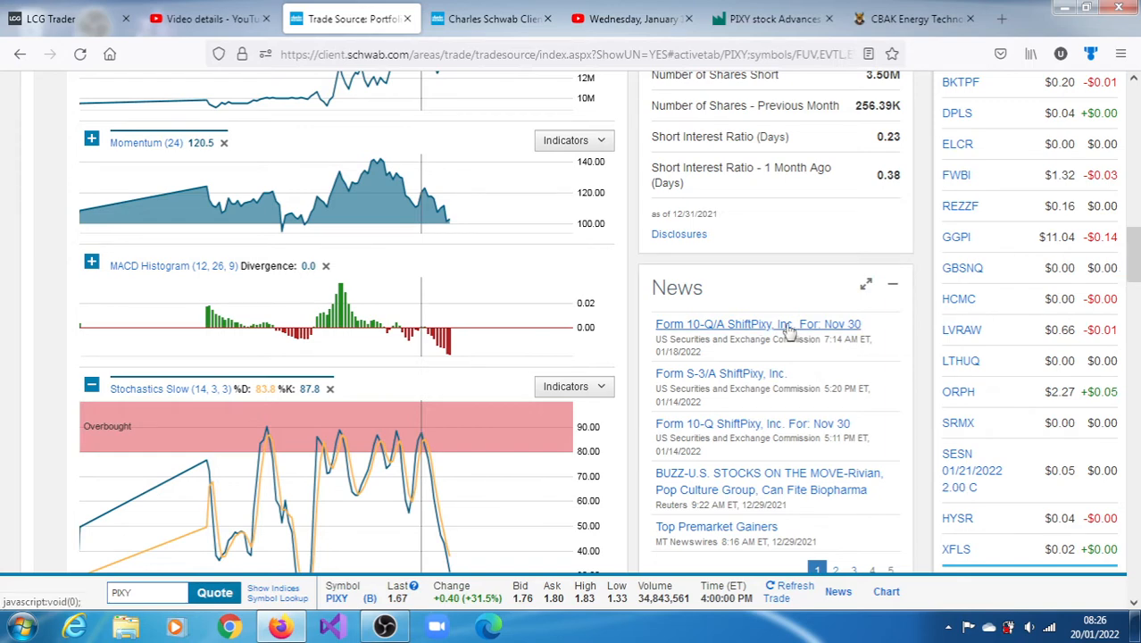
# Step: Open the Form 10-Q/A news story and its full filing on archive.fast-edgar.com
pyautogui.click(757, 324)
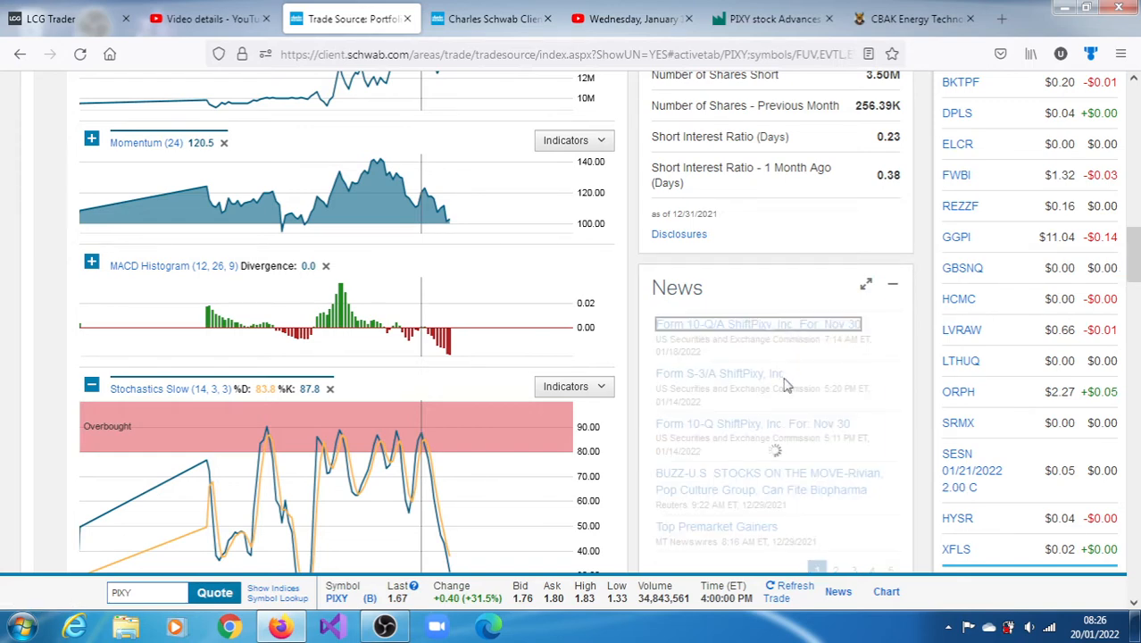
pyautogui.click(753, 324)
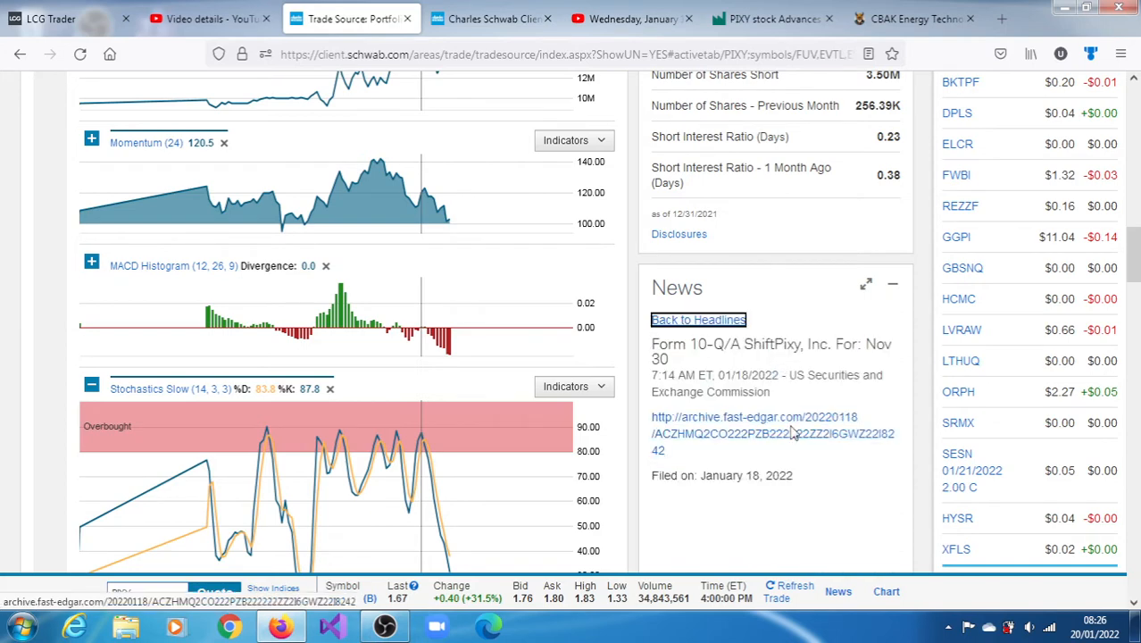
pyautogui.click(772, 433)
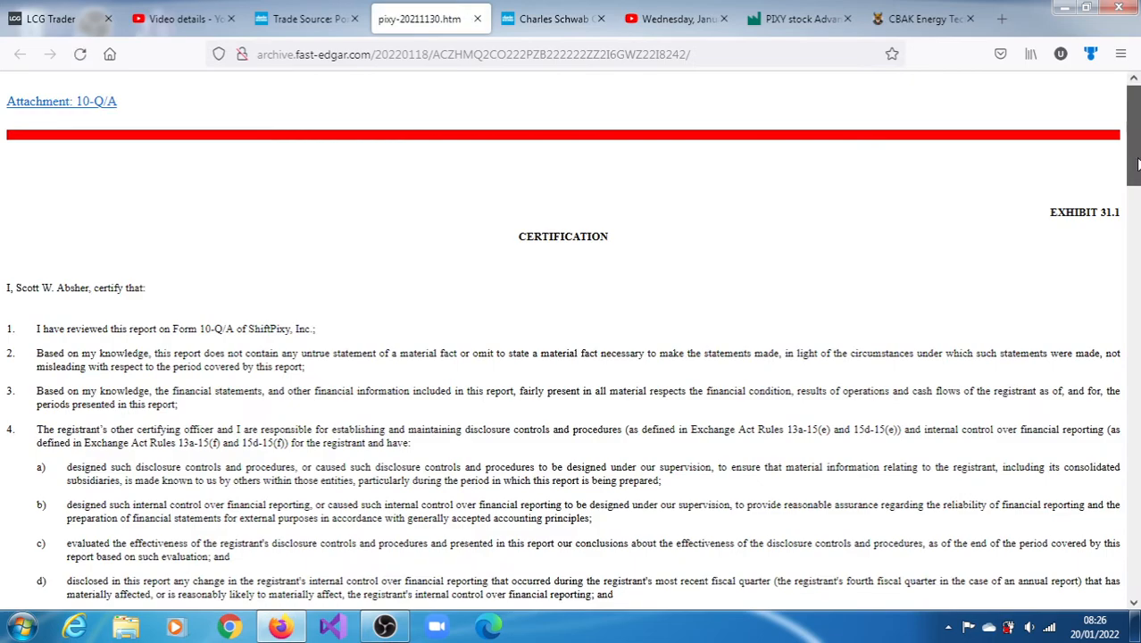
# Step: Scroll through the ShiftPixy 10-Q/A certification exhibit pages
pyautogui.scroll(-3)
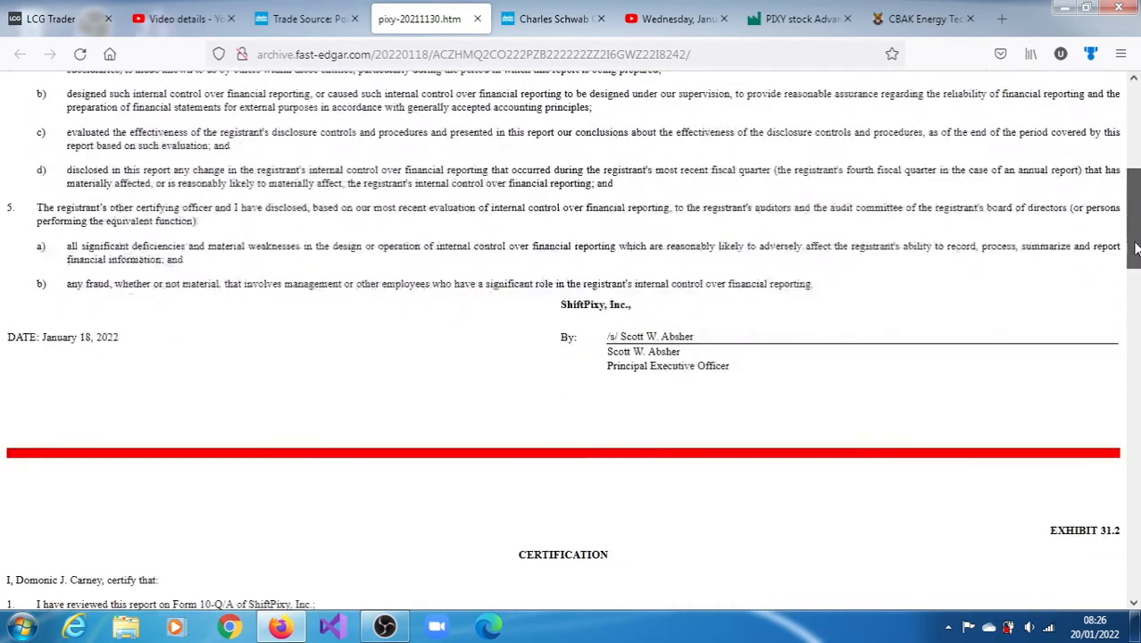
pyautogui.scroll(-3)
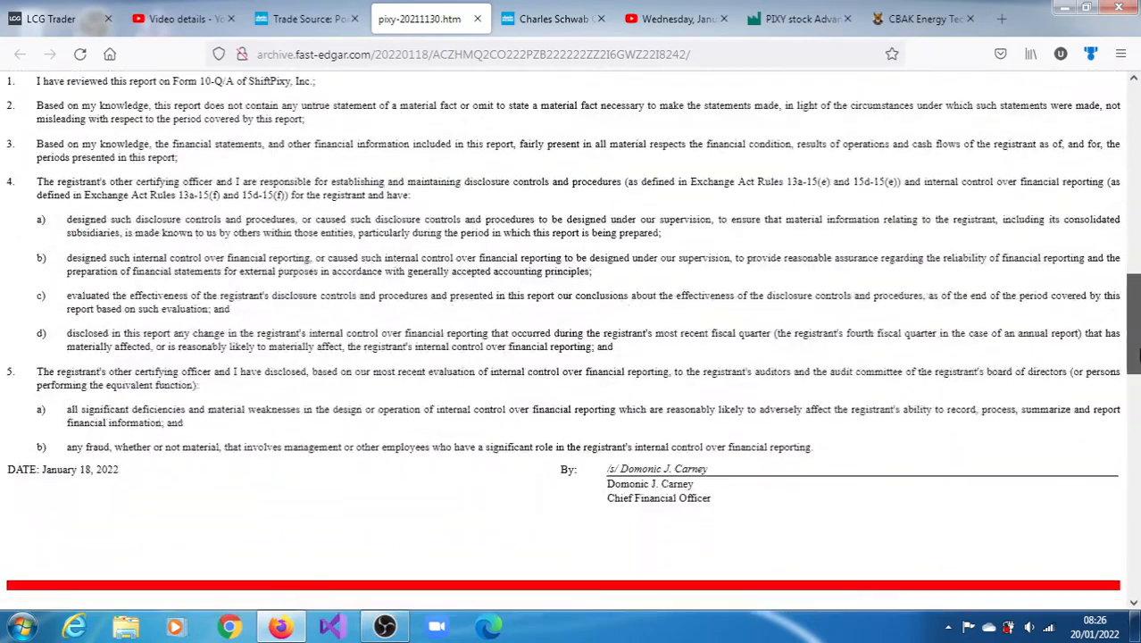
pyautogui.scroll(-3)
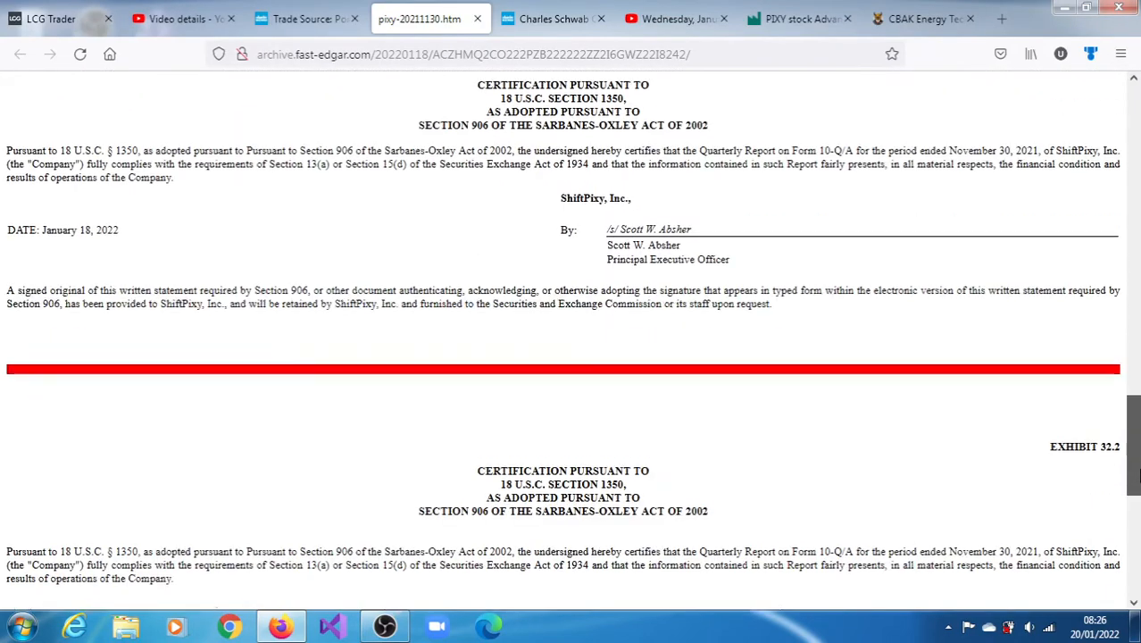
pyautogui.scroll(-3)
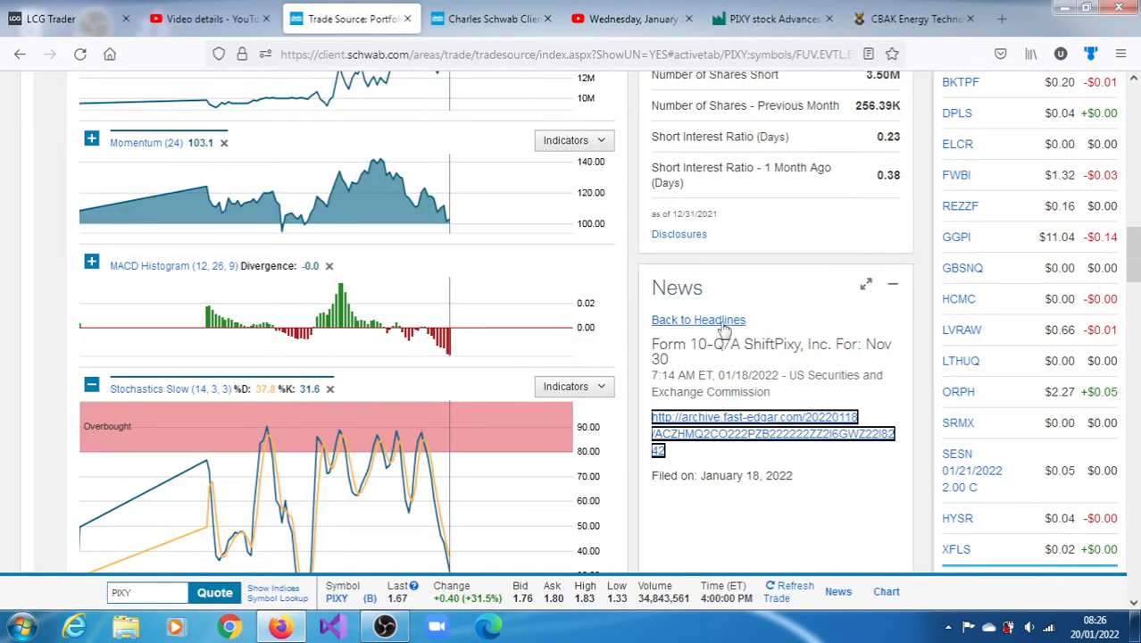
# Step: Return to PIXY headlines, scroll to Technicals, and briefly check the long-term SMA chart
pyautogui.click(698, 319)
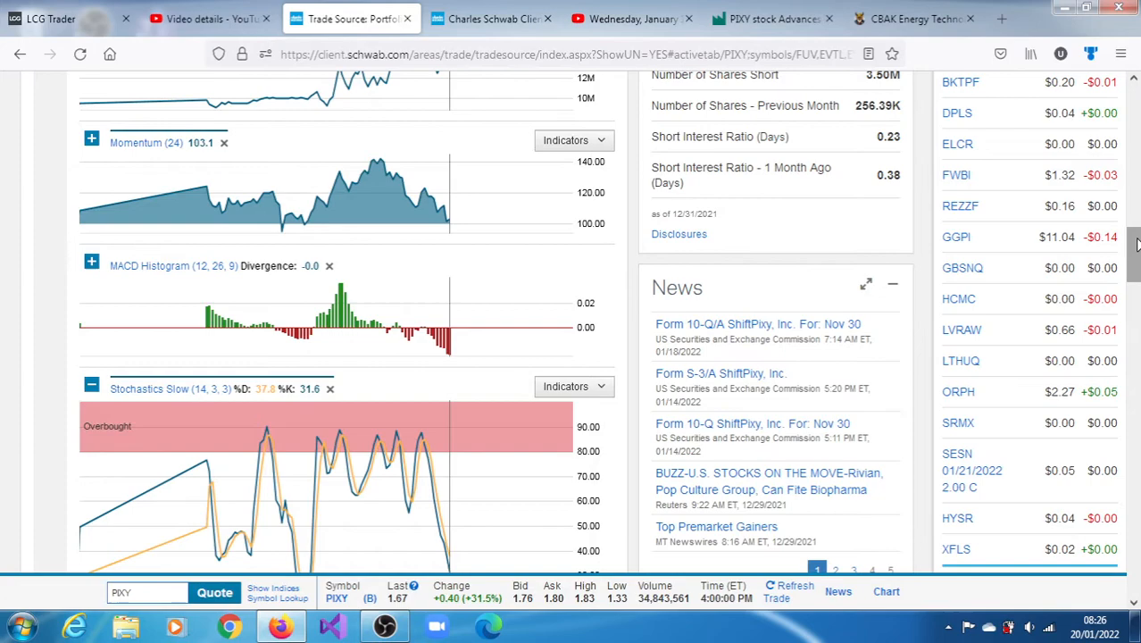
pyautogui.scroll(-3)
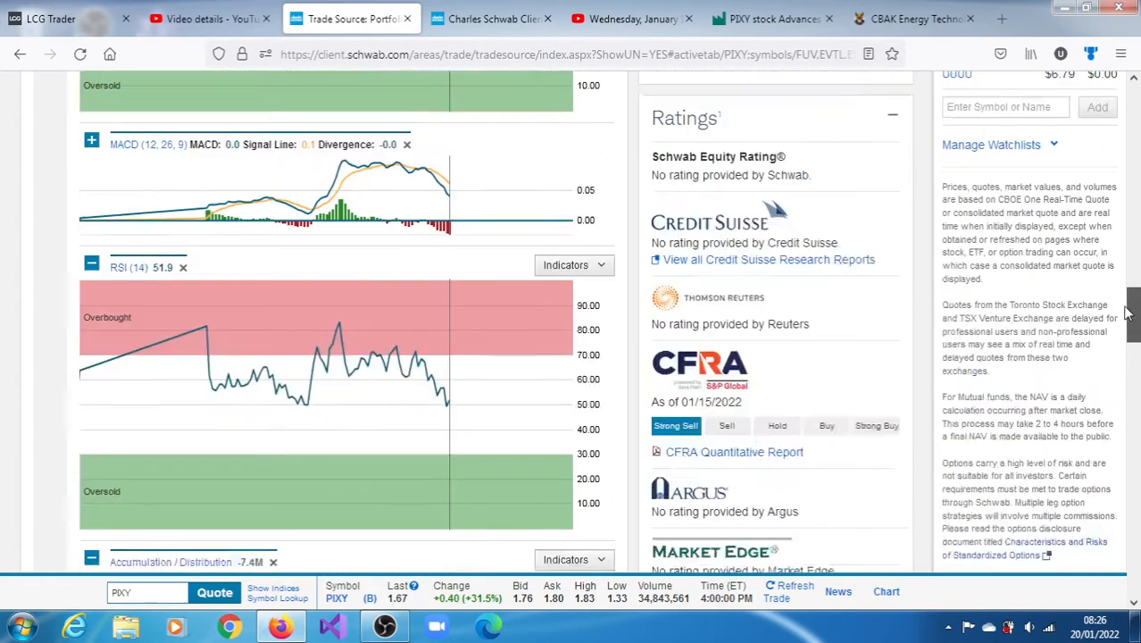
pyautogui.scroll(-3)
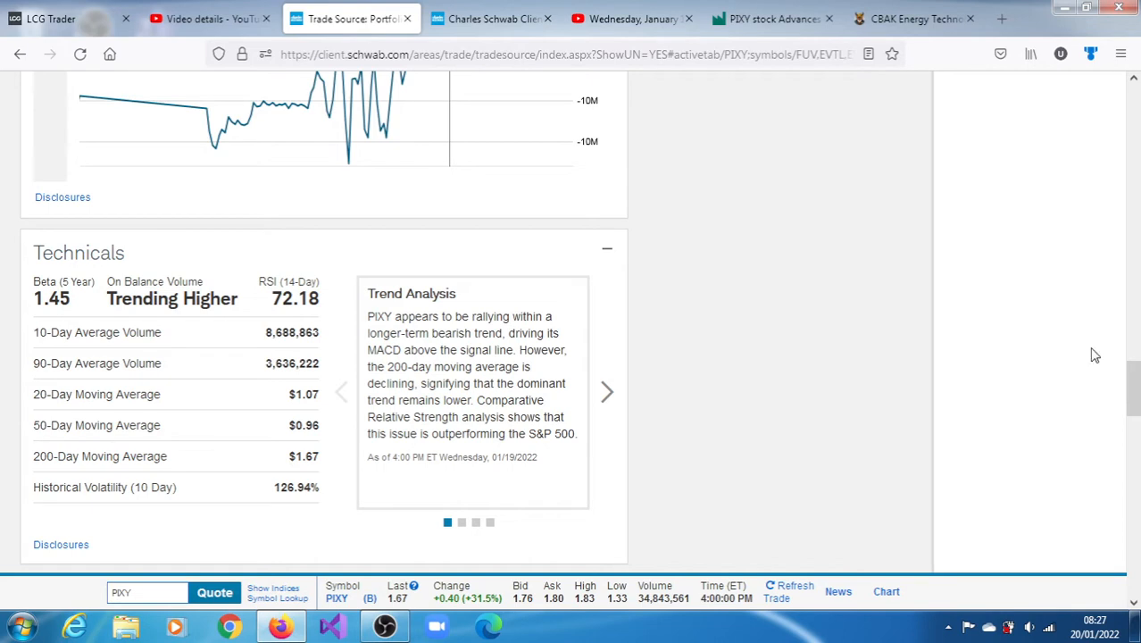
pyautogui.click(492, 18)
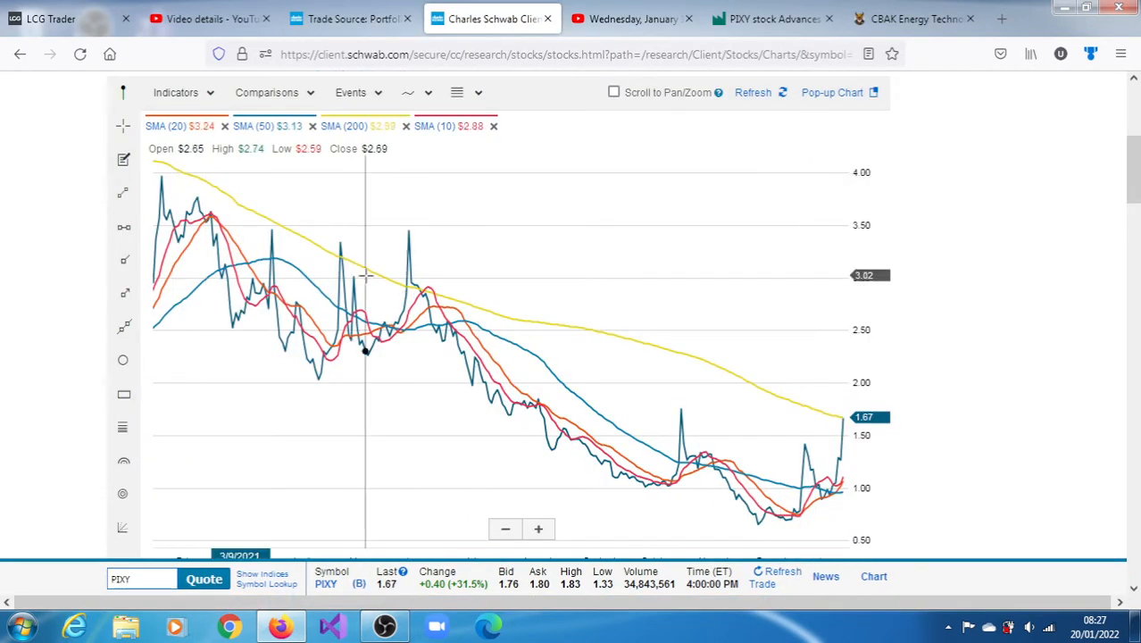
pyautogui.moveTo(840, 460)
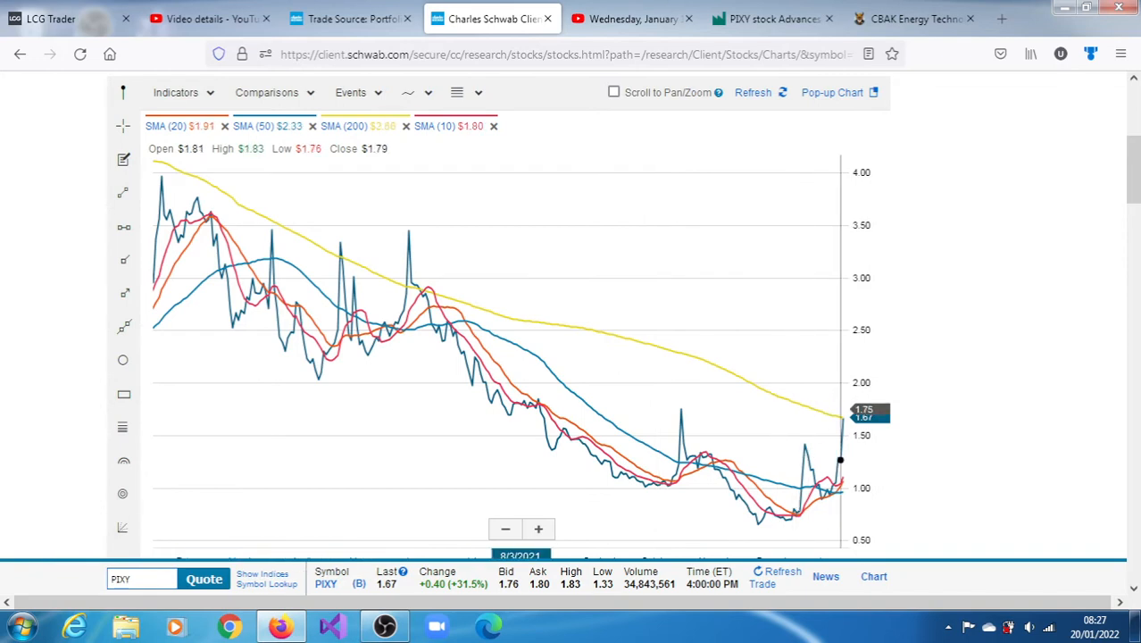
pyautogui.moveTo(408, 277)
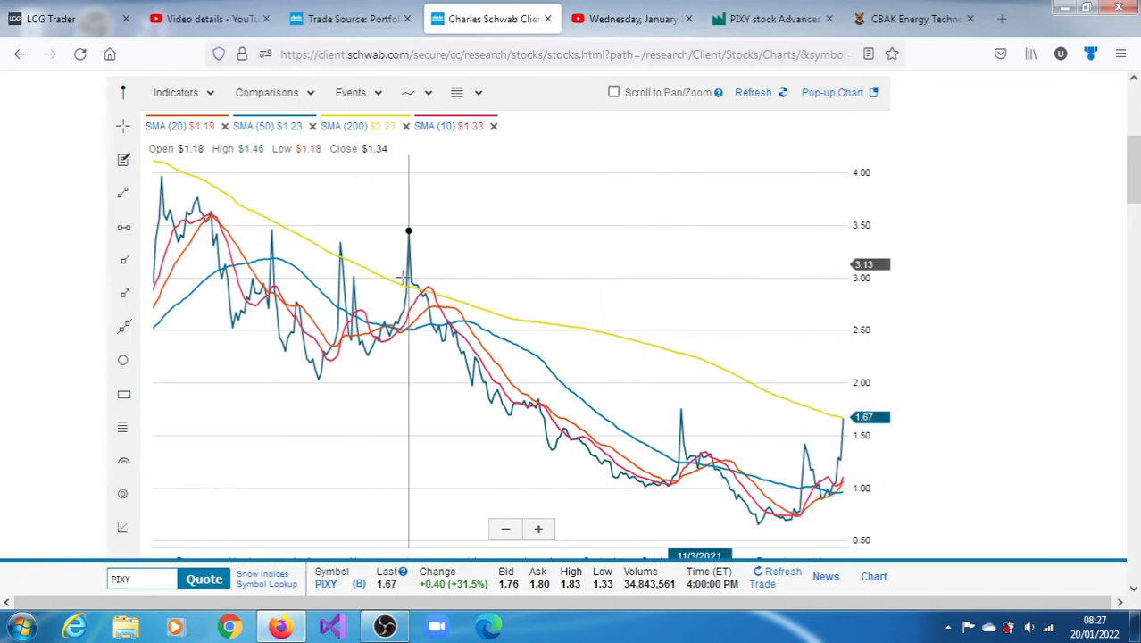
pyautogui.click(348, 18)
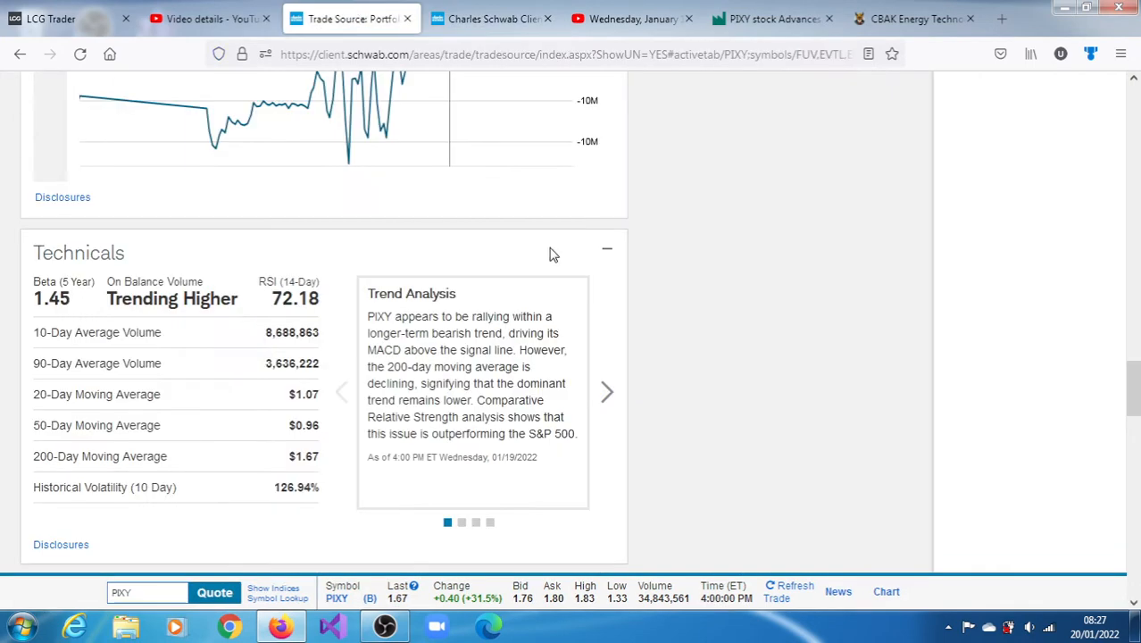
pyautogui.moveTo(607, 391)
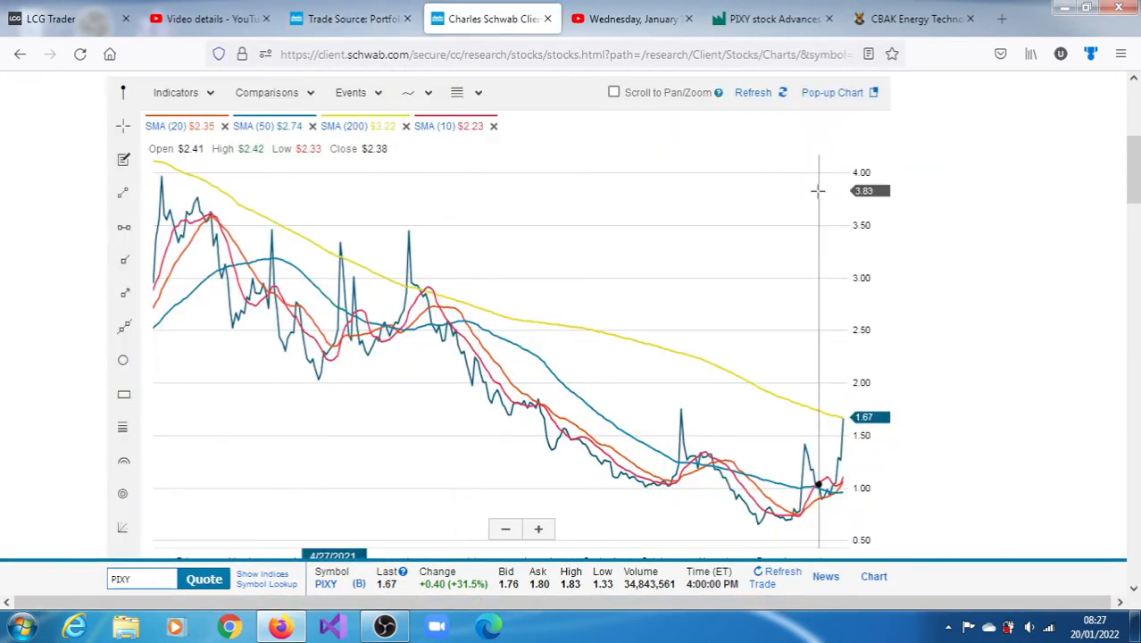
pyautogui.scroll(-3)
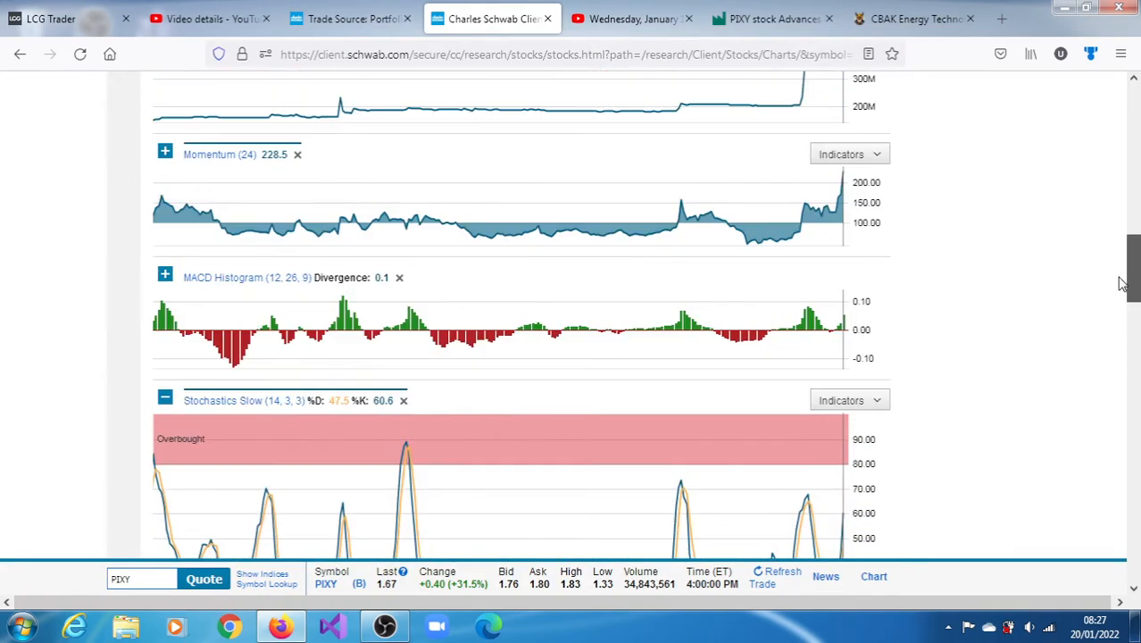
pyautogui.scroll(3)
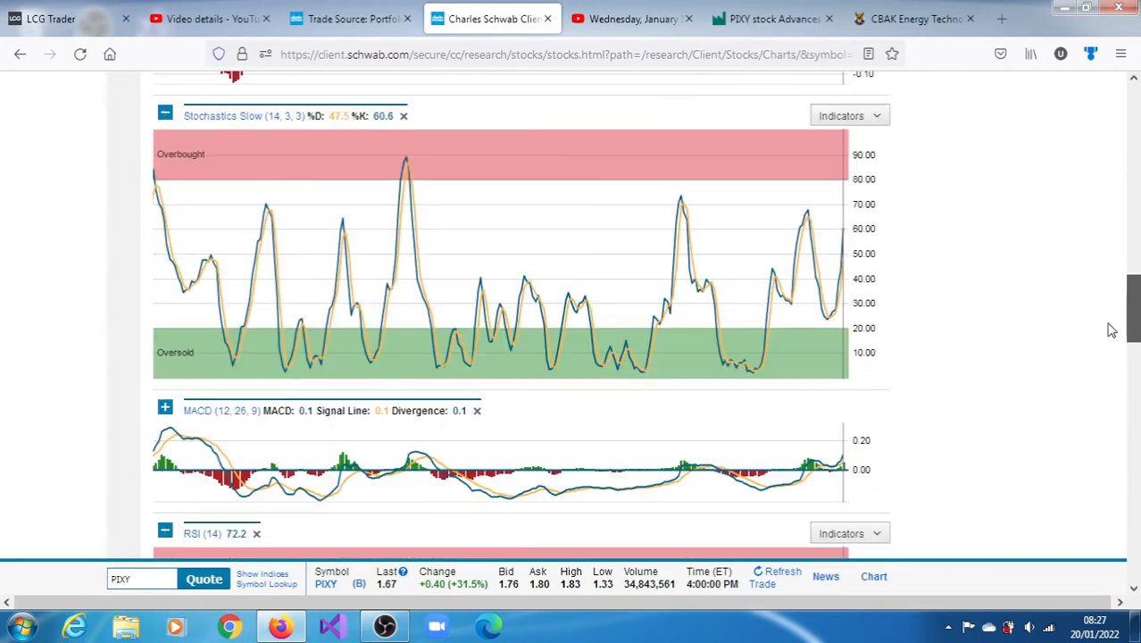
pyautogui.scroll(-3)
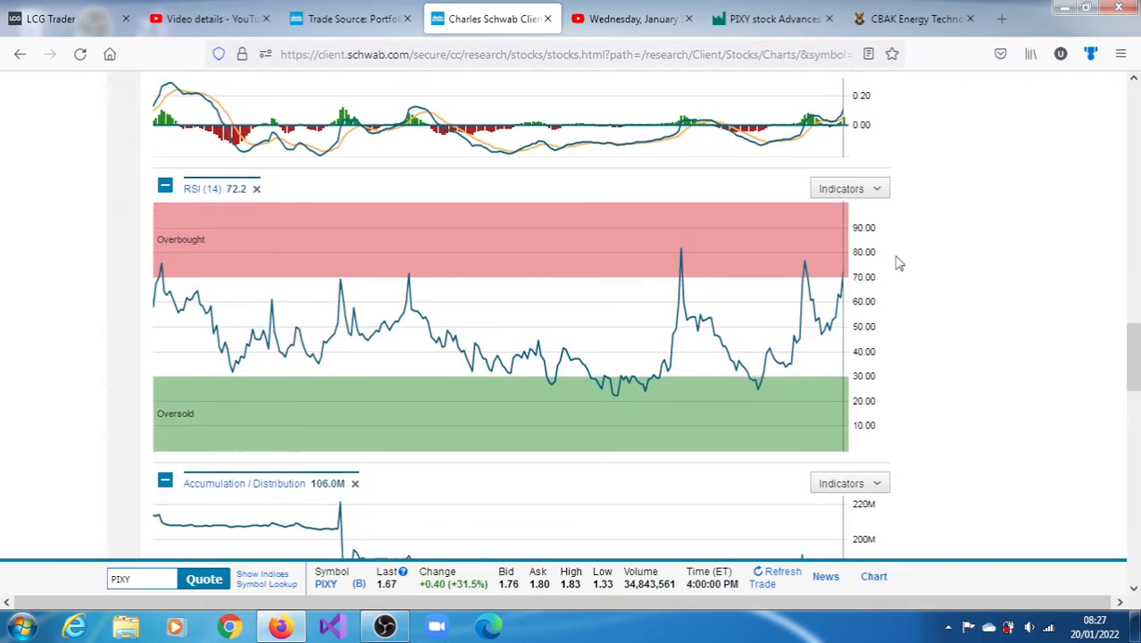
pyautogui.moveTo(804, 129)
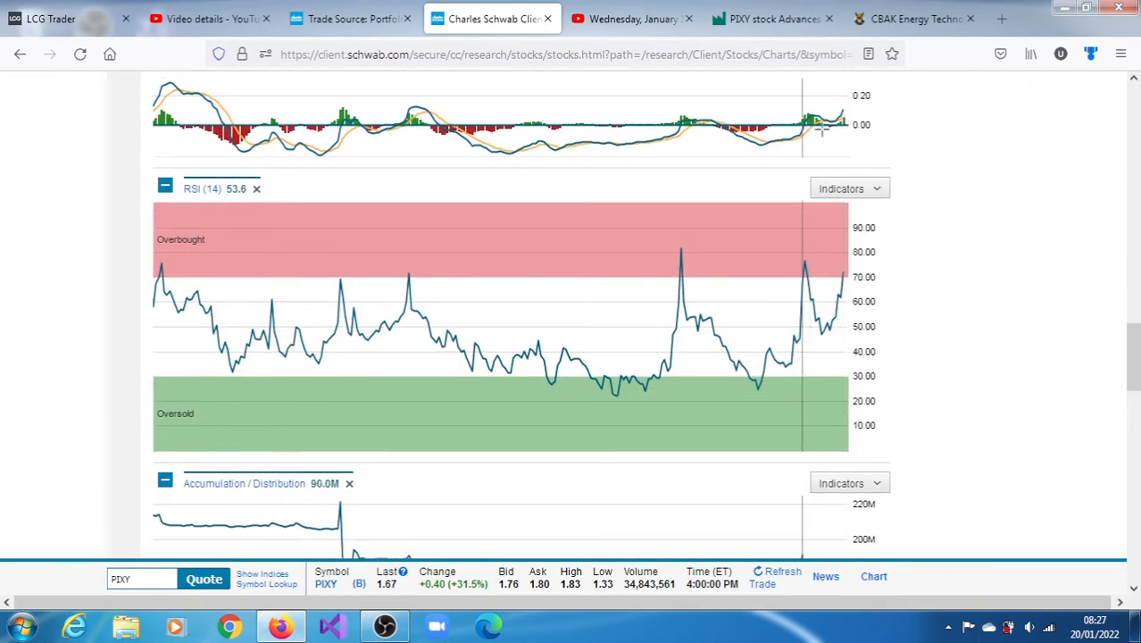
pyautogui.moveTo(822, 129)
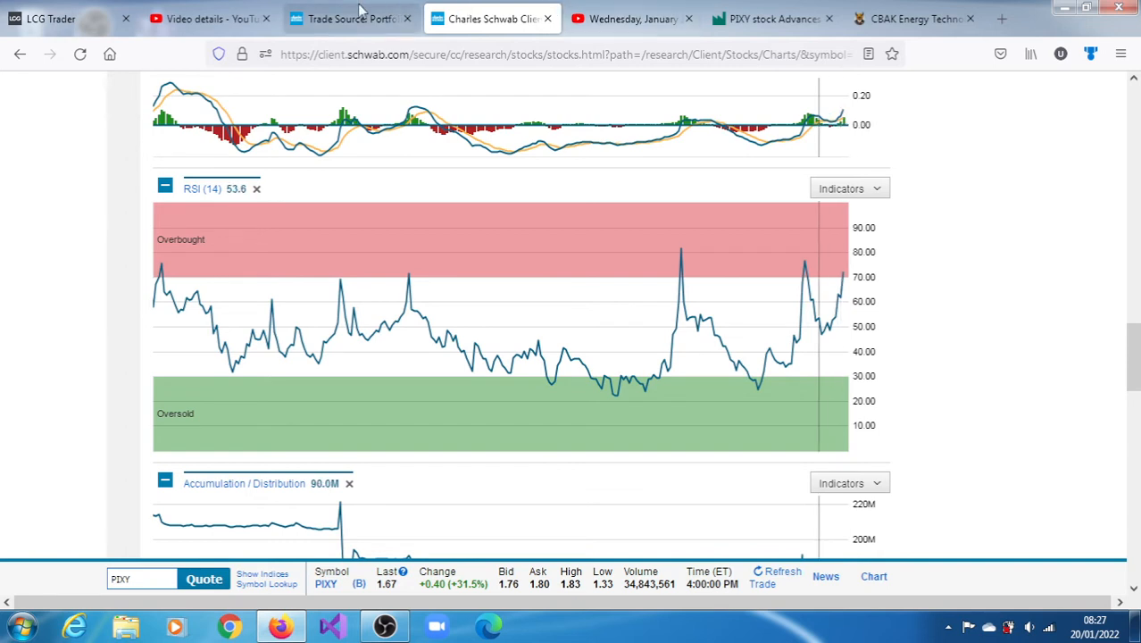
pyautogui.click(348, 17)
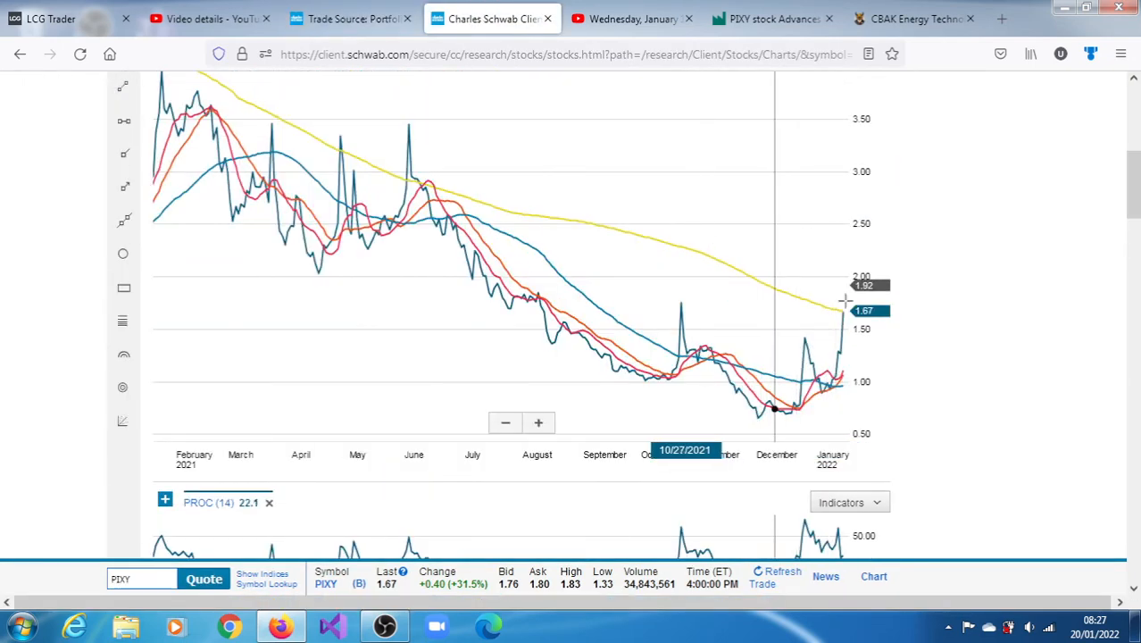
# Step: Advance the PIXY Technicals carousel from Trend Analysis to the Momentum card
pyautogui.click(351, 17)
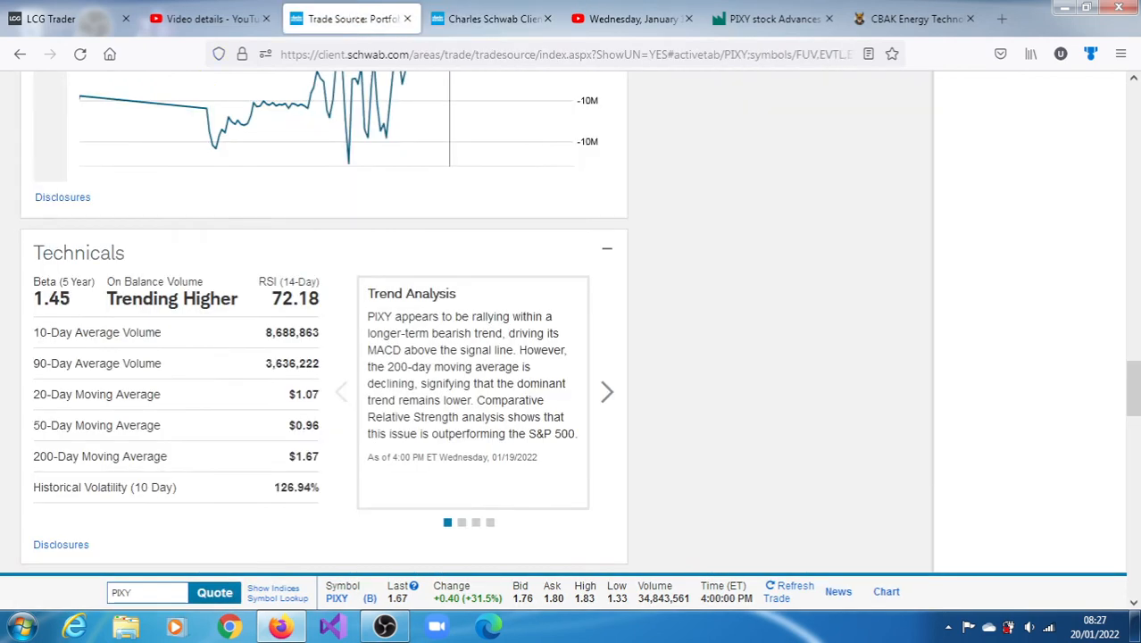
pyautogui.moveTo(741, 413)
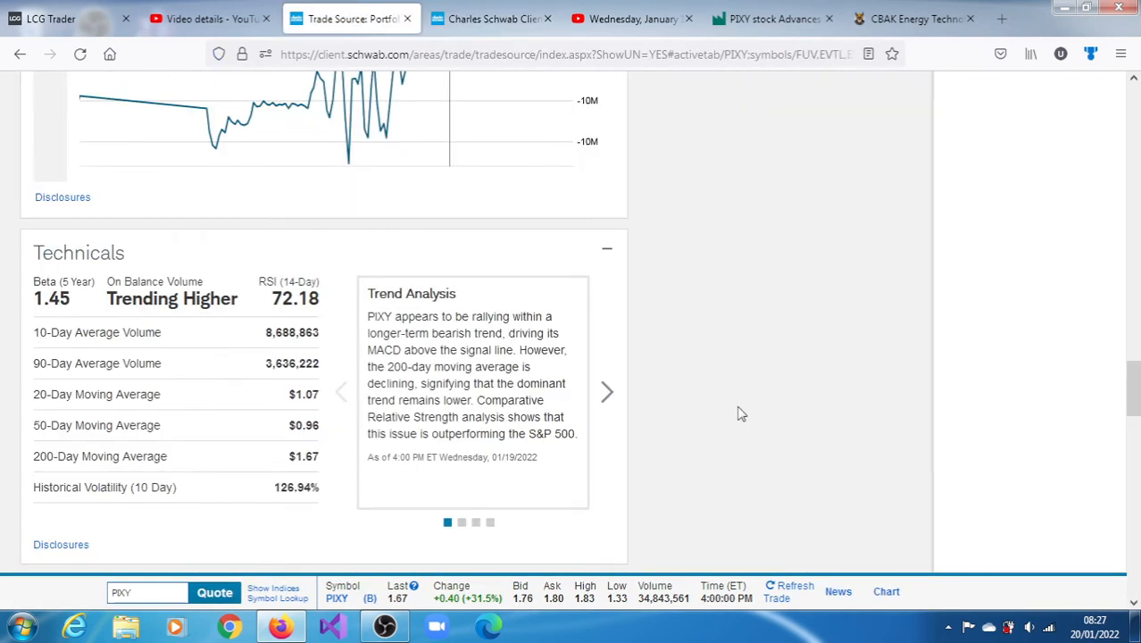
pyautogui.moveTo(607, 393)
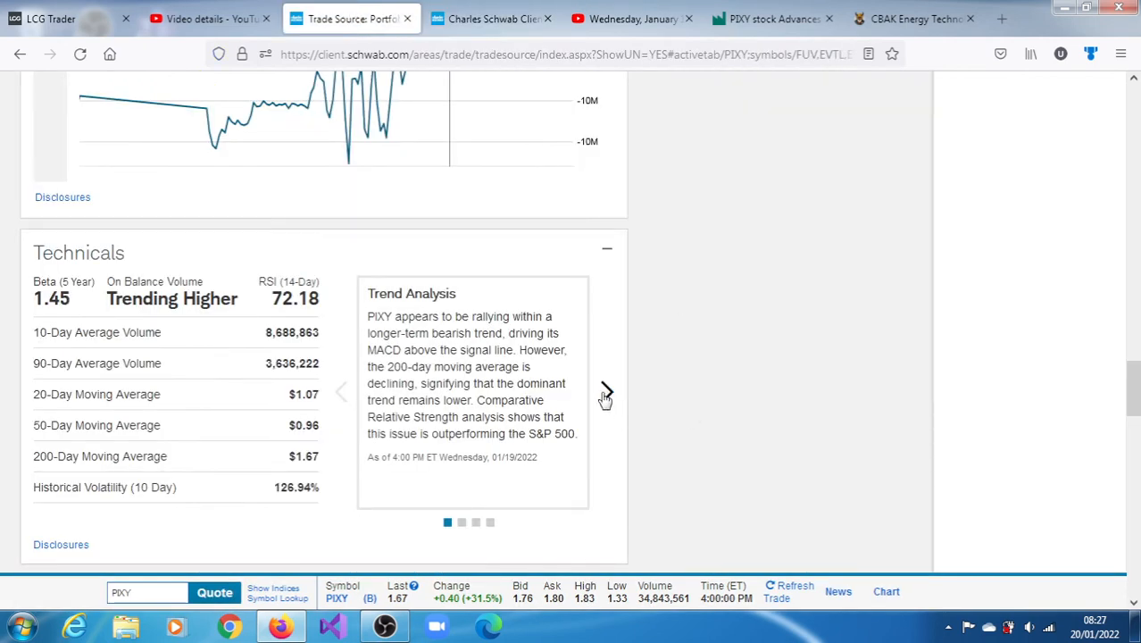
pyautogui.click(606, 391)
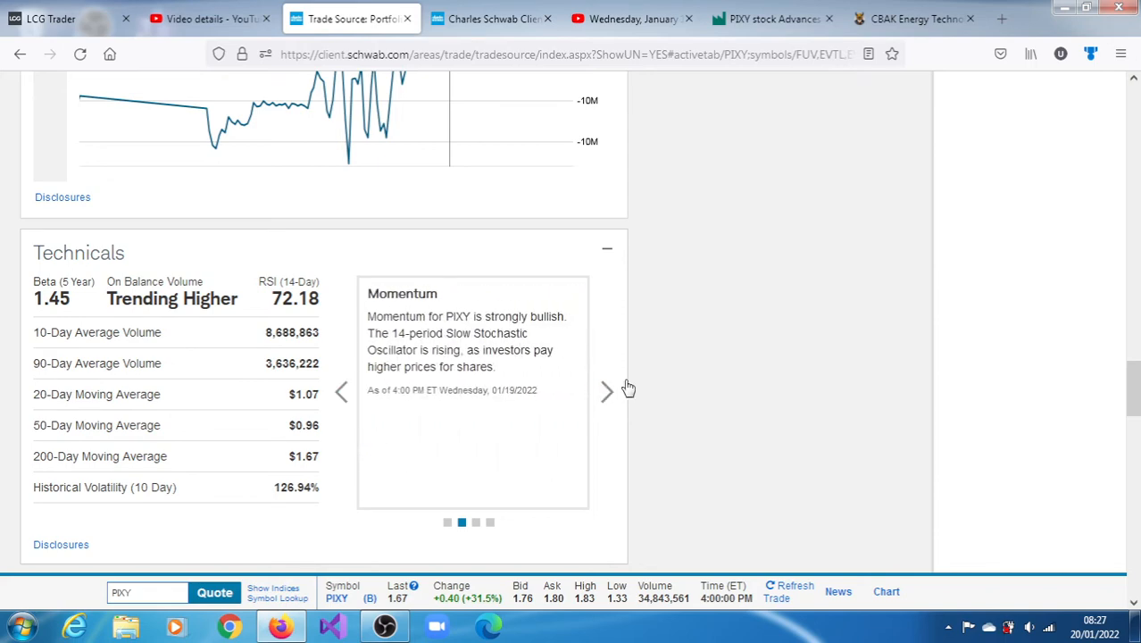
pyautogui.click(491, 18)
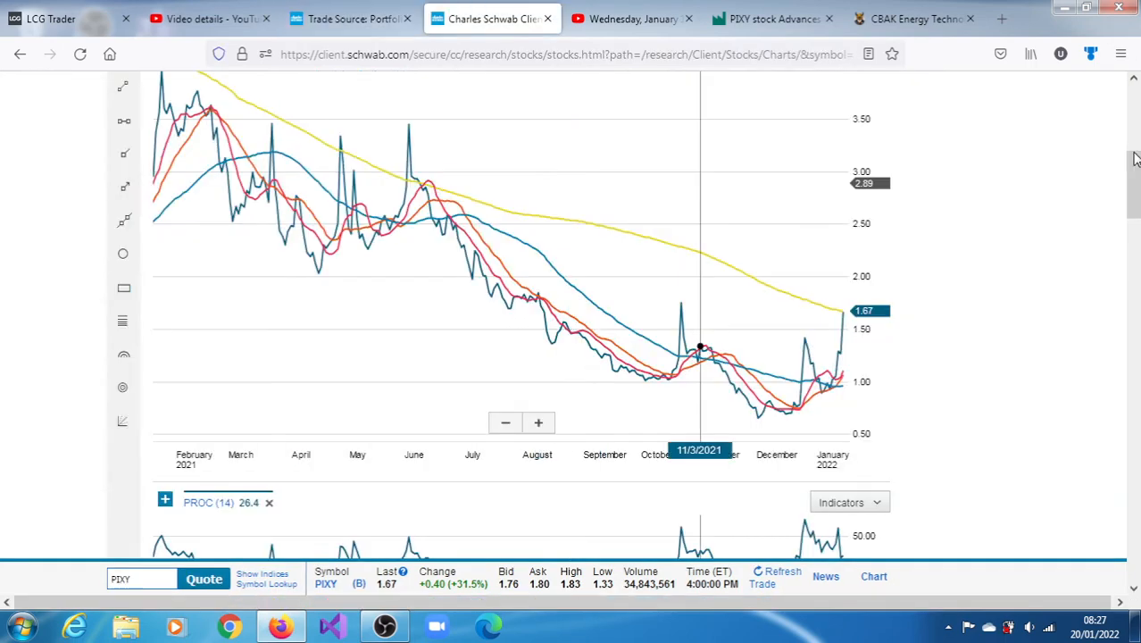
pyautogui.scroll(-3)
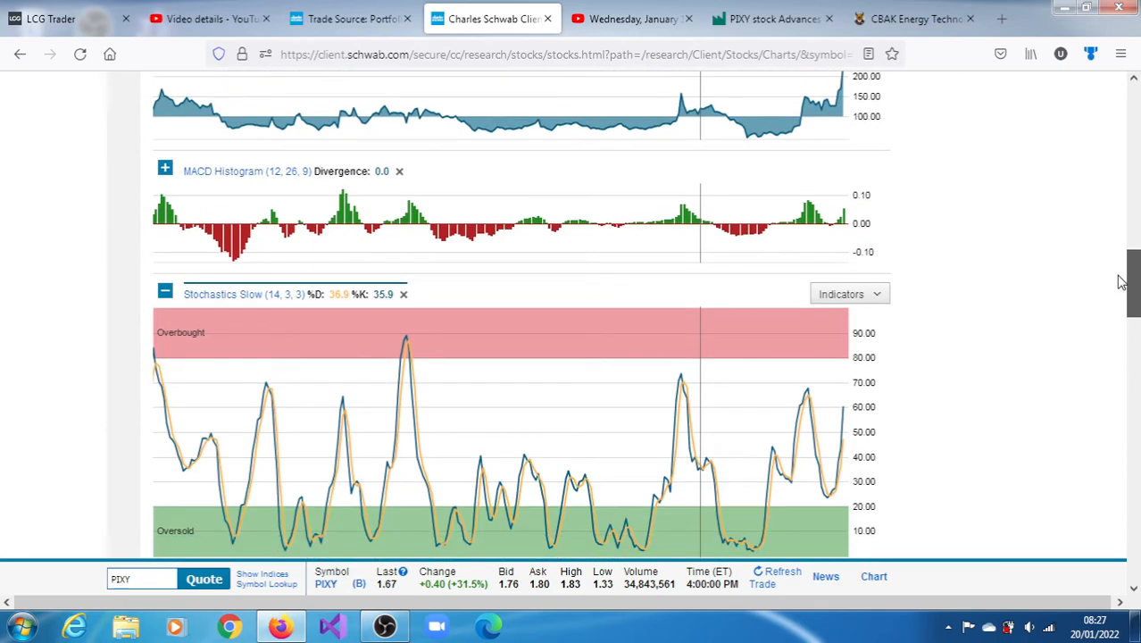
pyautogui.scroll(-3)
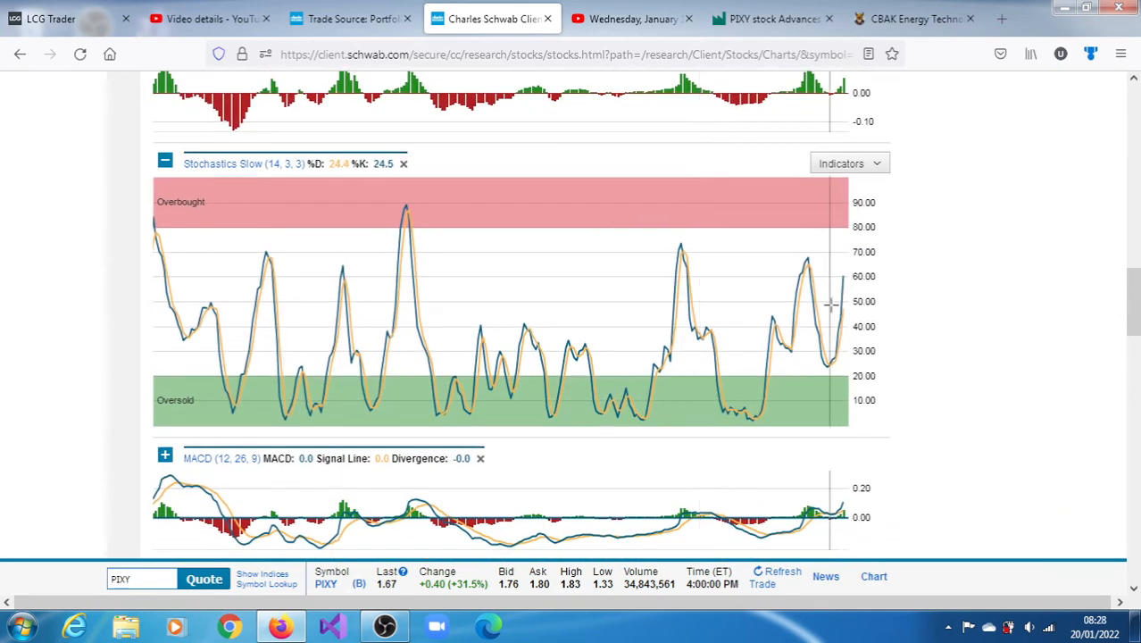
pyautogui.moveTo(808, 304)
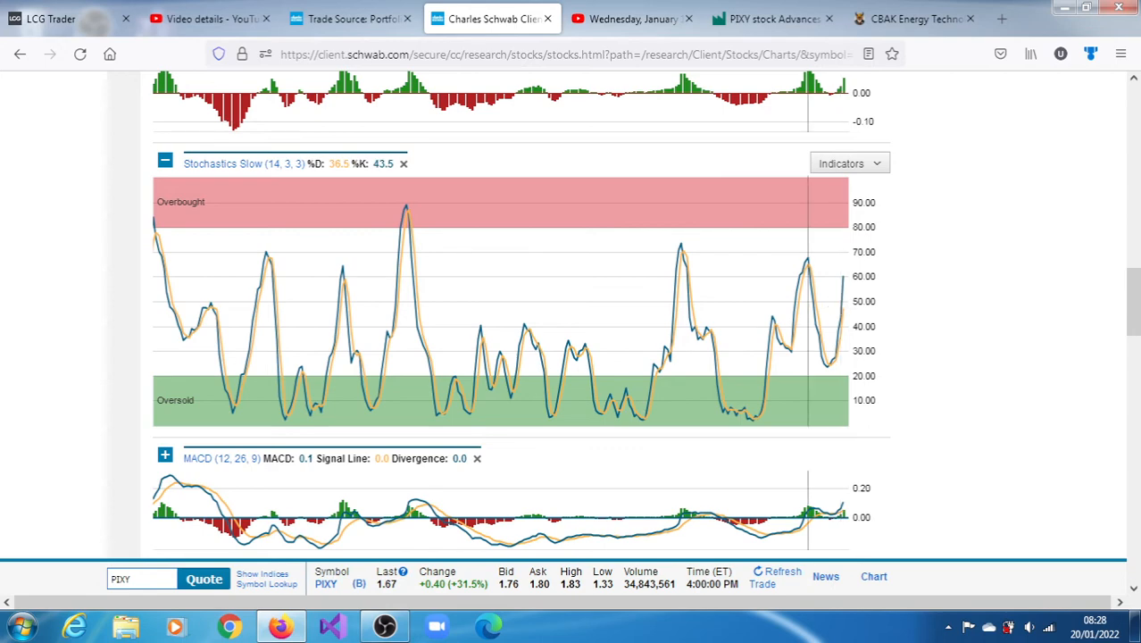
pyautogui.moveTo(839, 290)
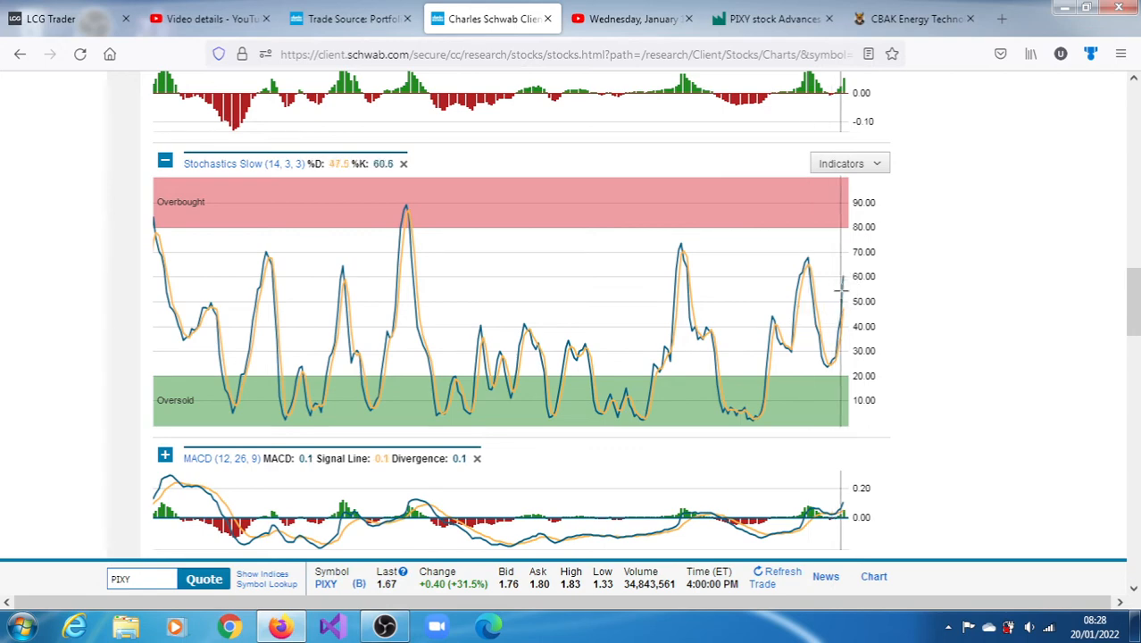
# Step: Return to the PIXY trading page and advance to the next Technicals analysis card
pyautogui.click(349, 18)
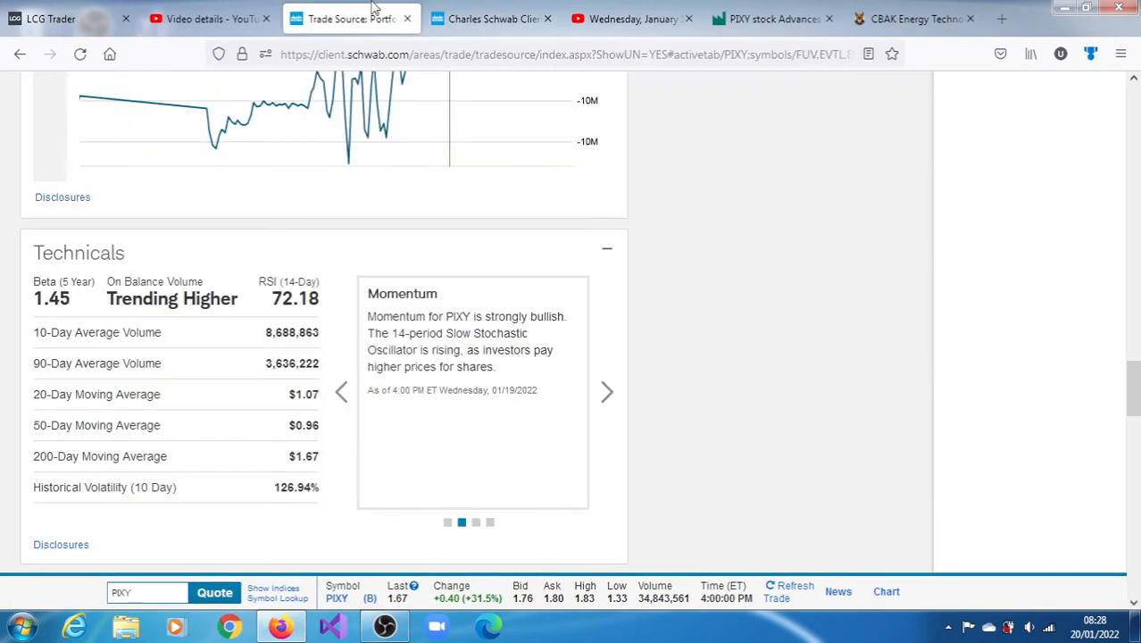
pyautogui.moveTo(571, 380)
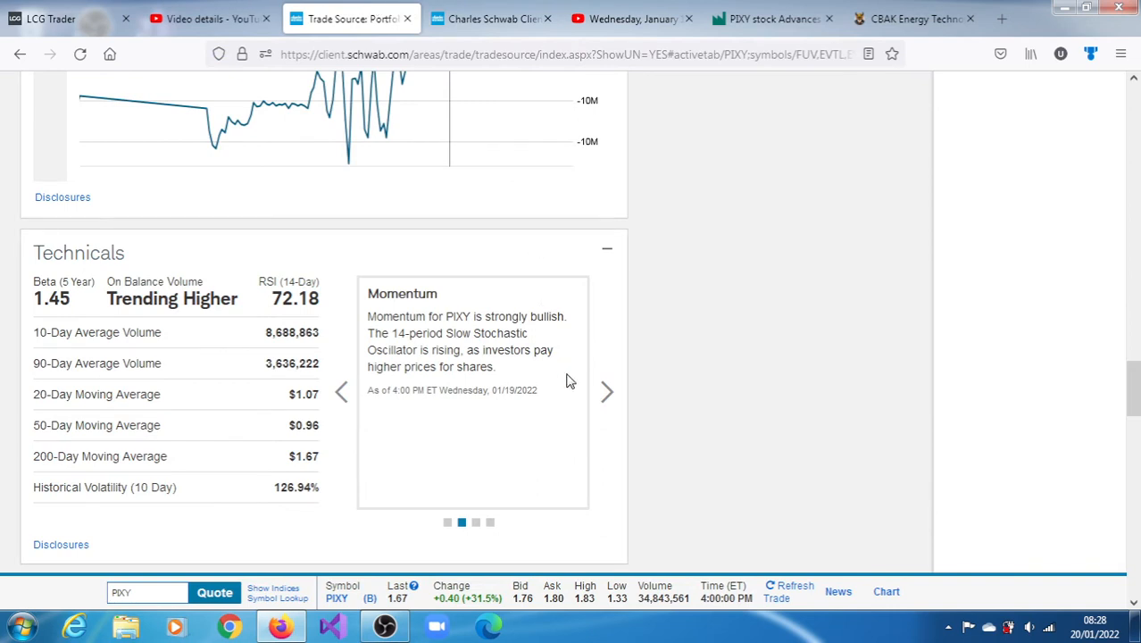
pyautogui.moveTo(607, 393)
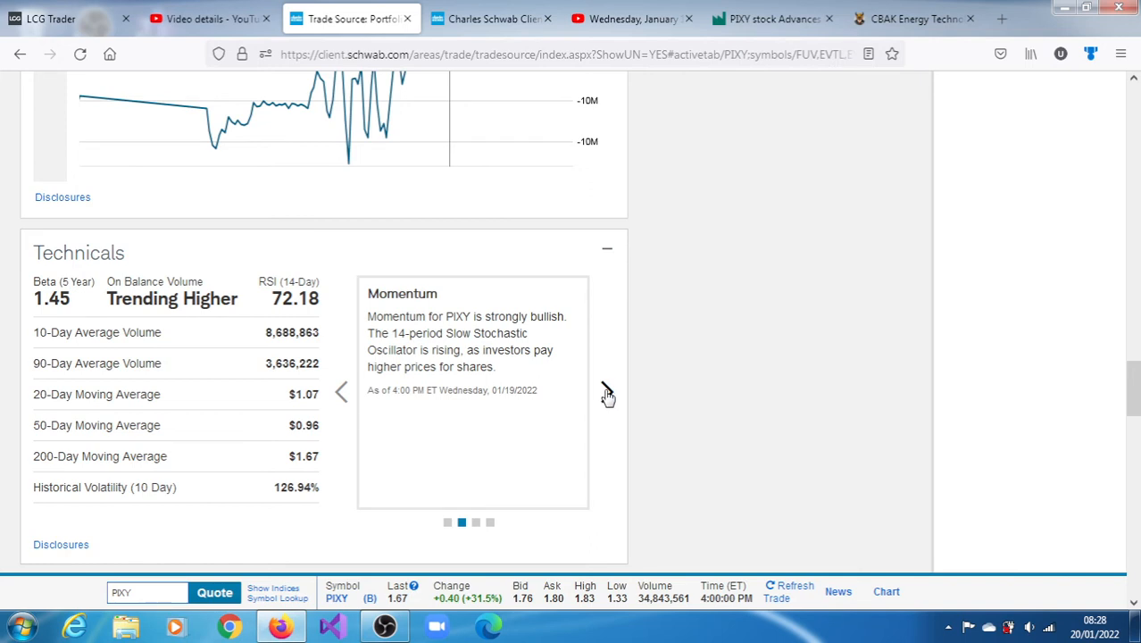
pyautogui.click(609, 393)
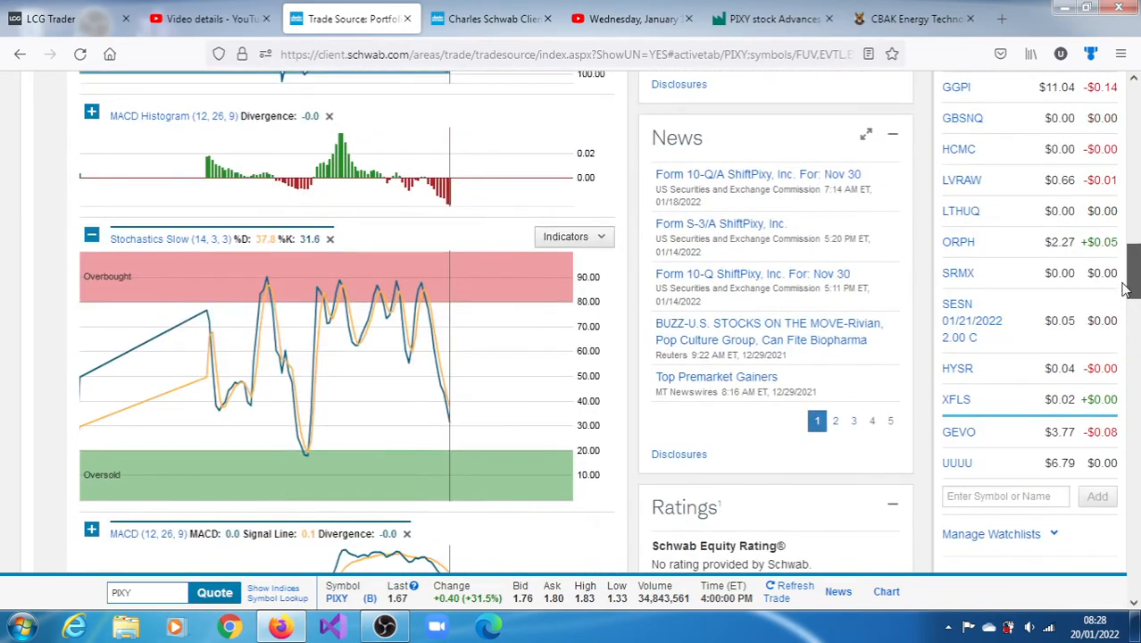
# Step: Review the intraday price chart with SMA overlays, then switch to the long-term research chart
pyautogui.scroll(3)
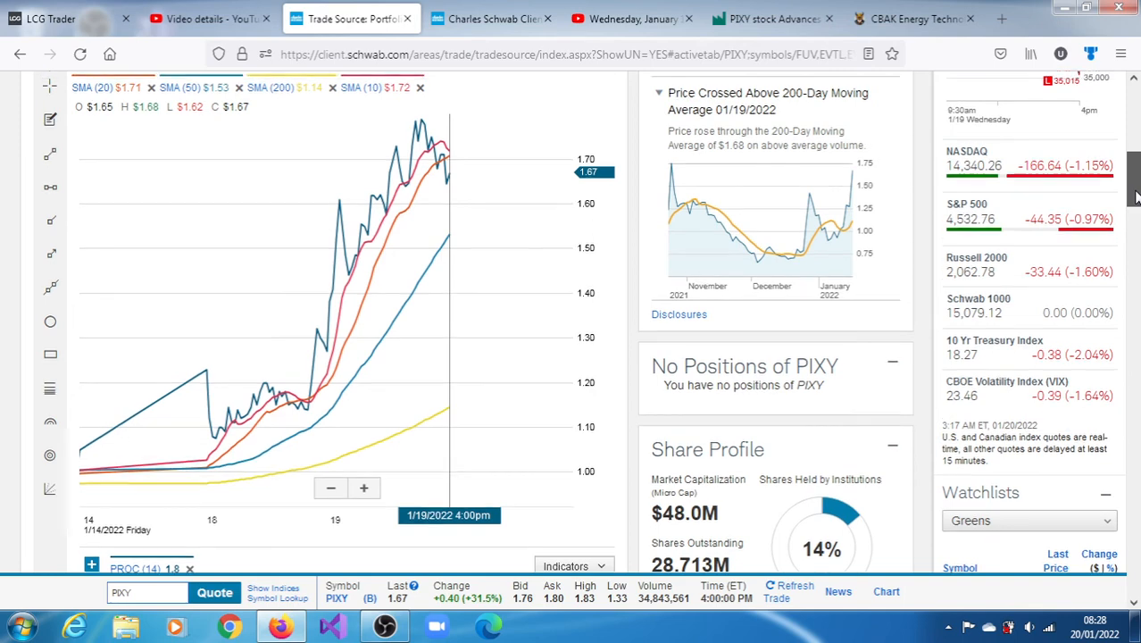
pyautogui.scroll(3)
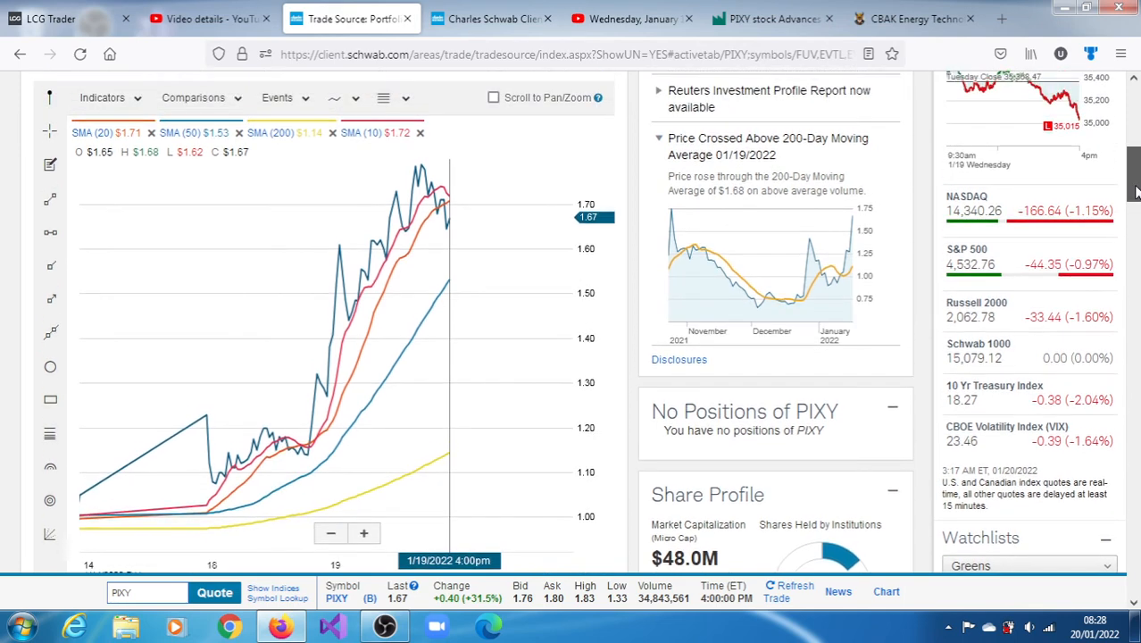
pyautogui.scroll(3)
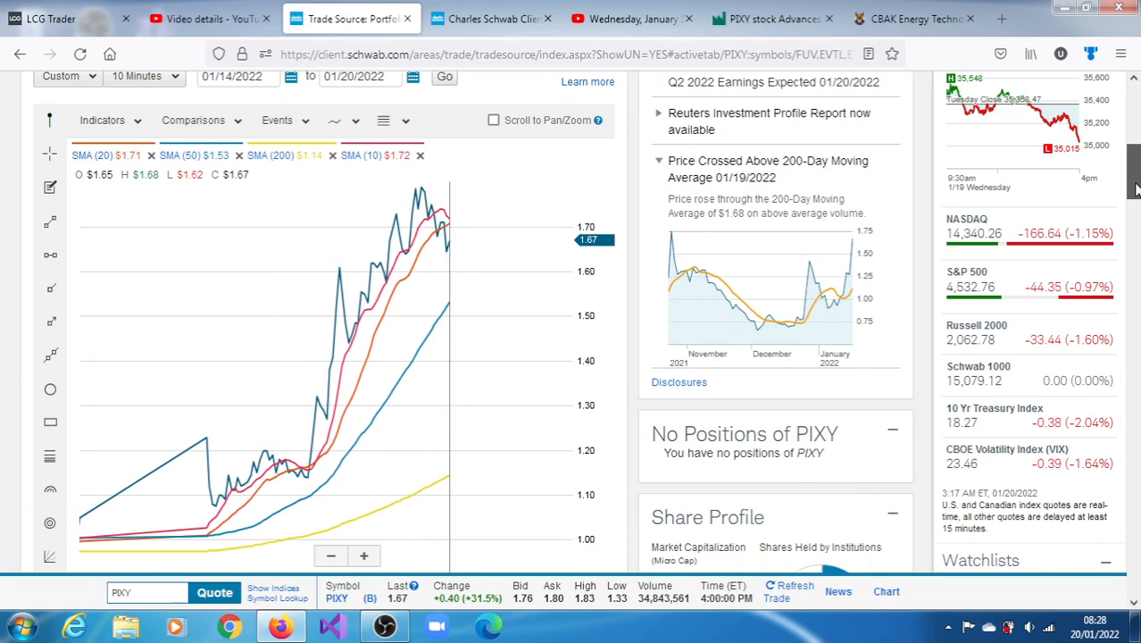
pyautogui.scroll(-3)
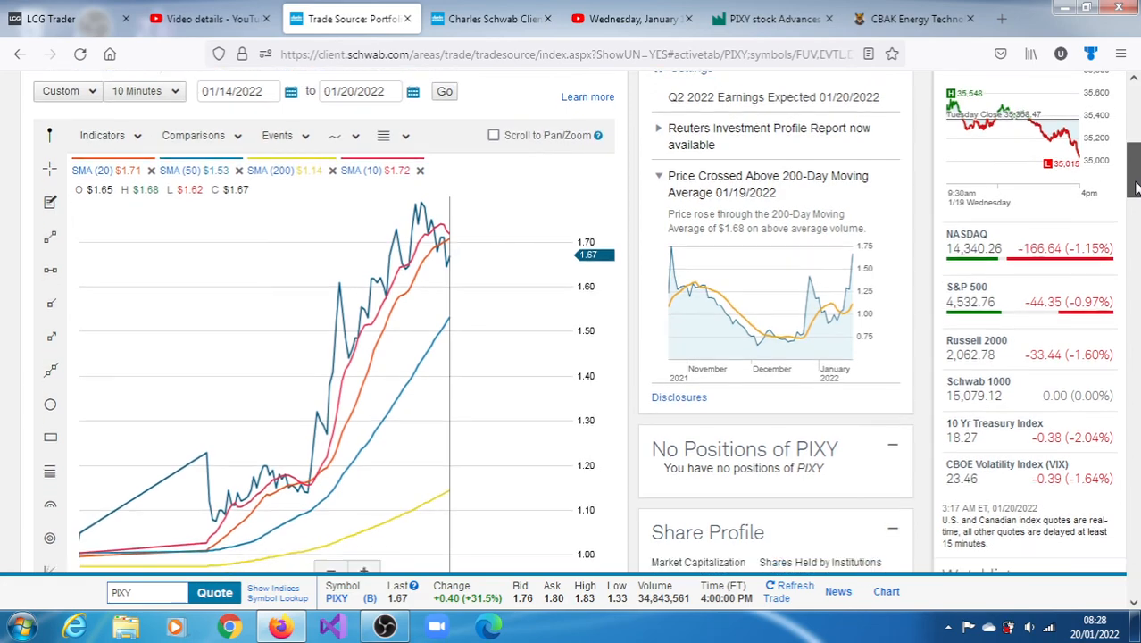
pyautogui.scroll(-3)
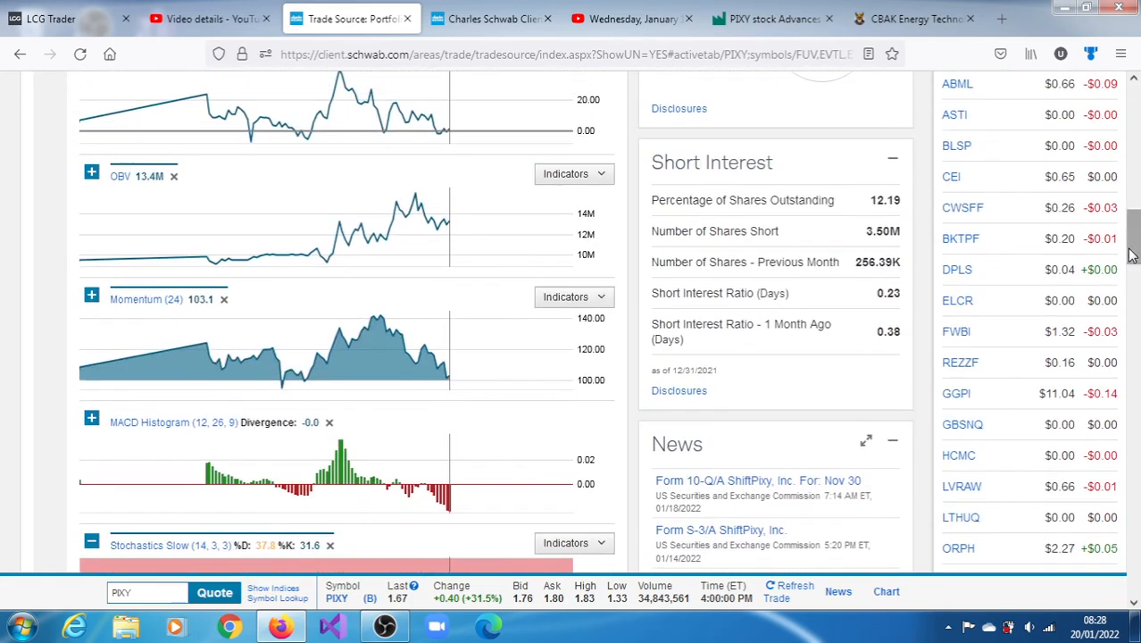
pyautogui.click(491, 17)
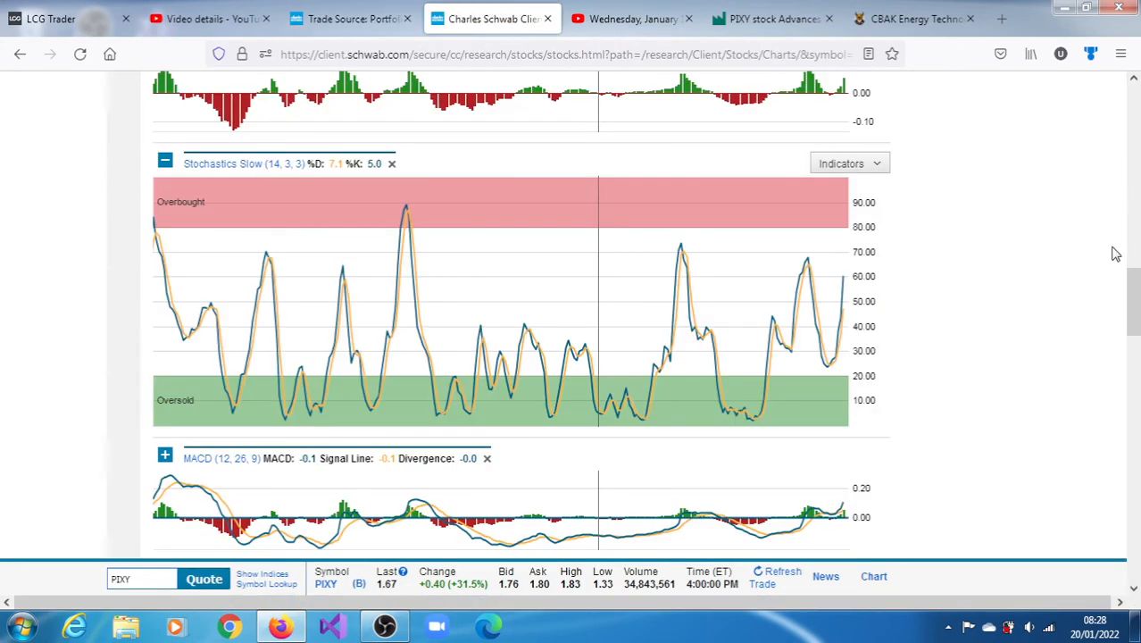
# Step: Look over the long-term PROC, OBV and Momentum panes, then return to Trade Source
pyautogui.scroll(3)
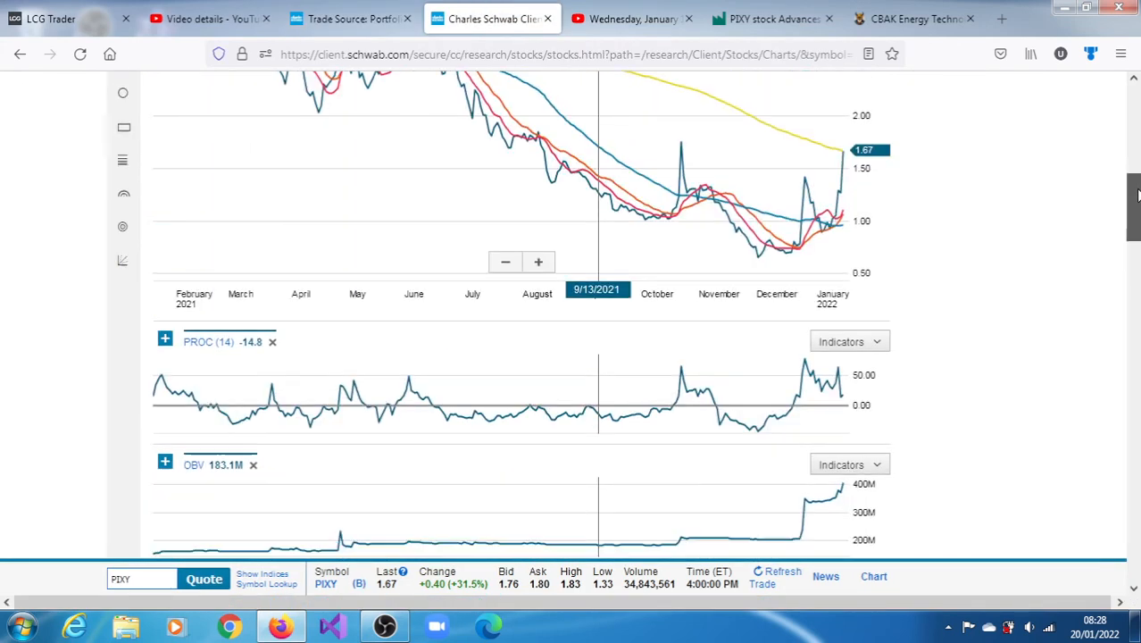
pyautogui.scroll(-3)
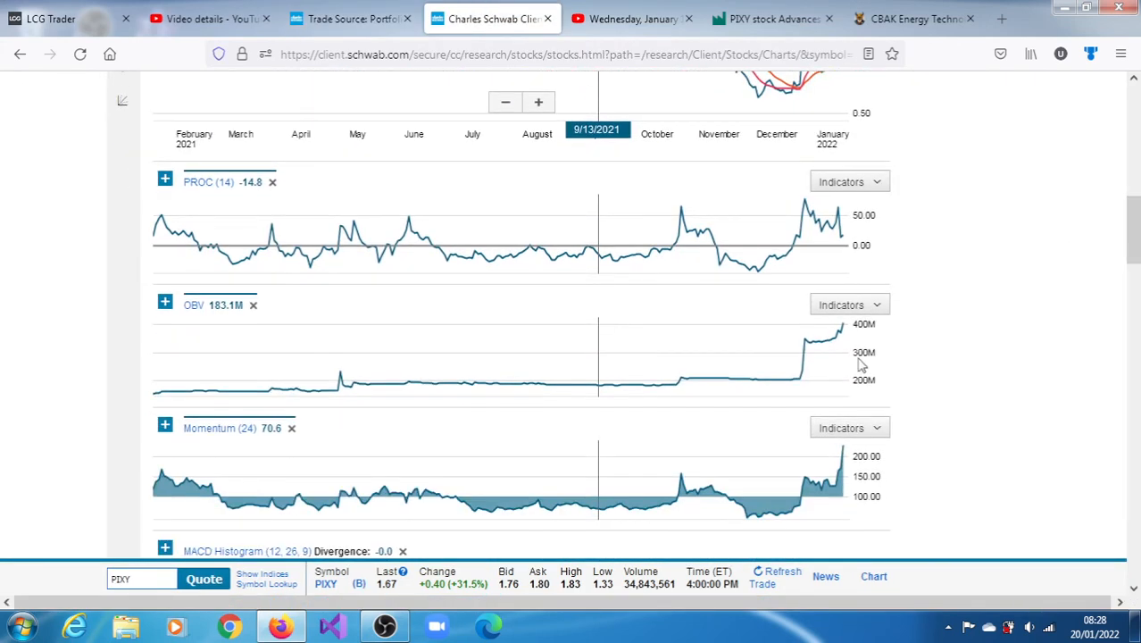
pyautogui.moveTo(826, 364)
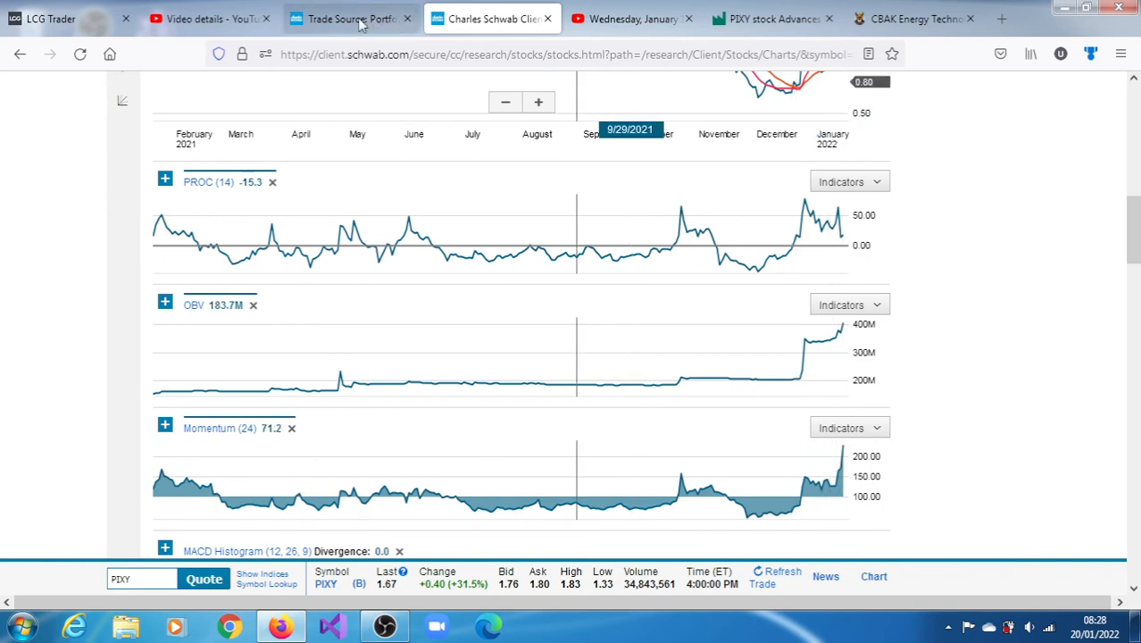
pyautogui.click(348, 18)
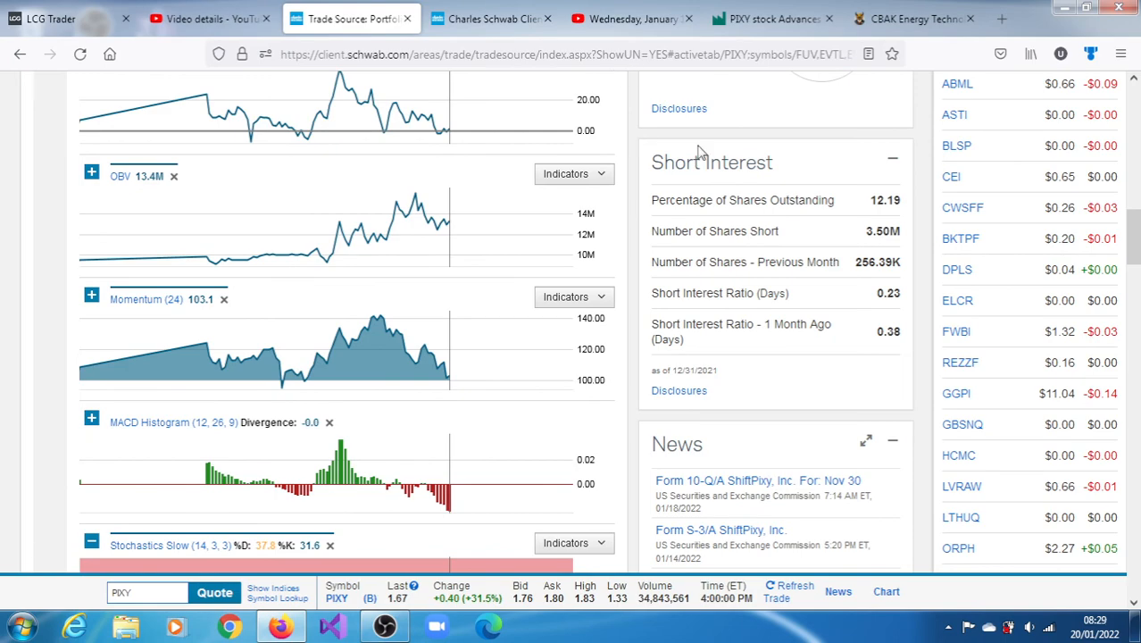
# Step: Scroll to Technicals and step back from the Volume card to the Momentum card
pyautogui.scroll(-3)
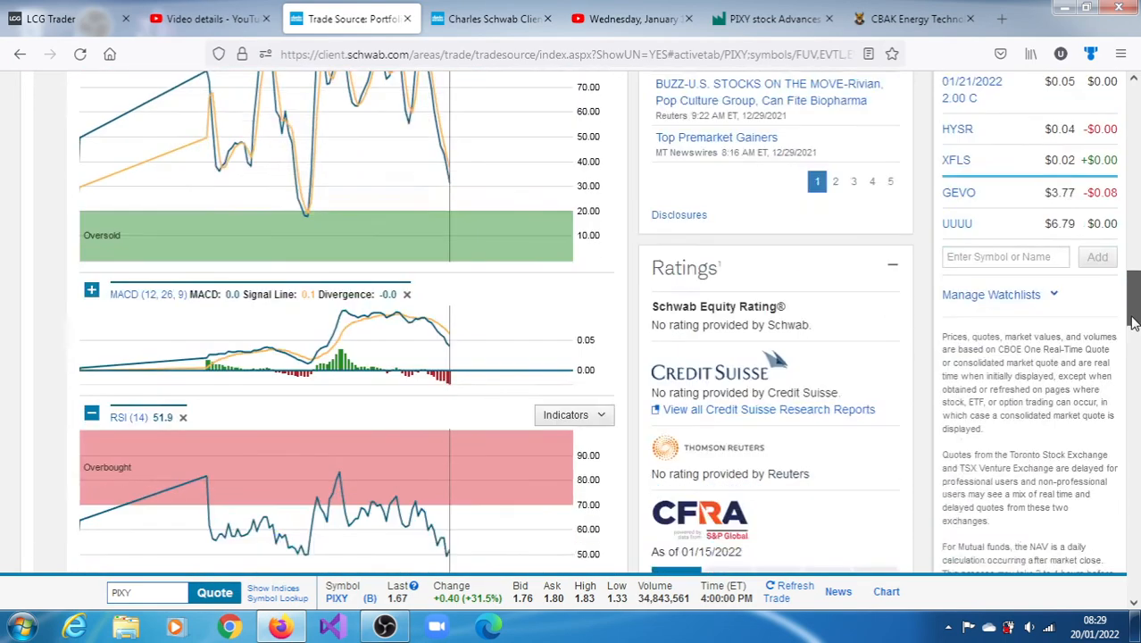
pyautogui.scroll(-3)
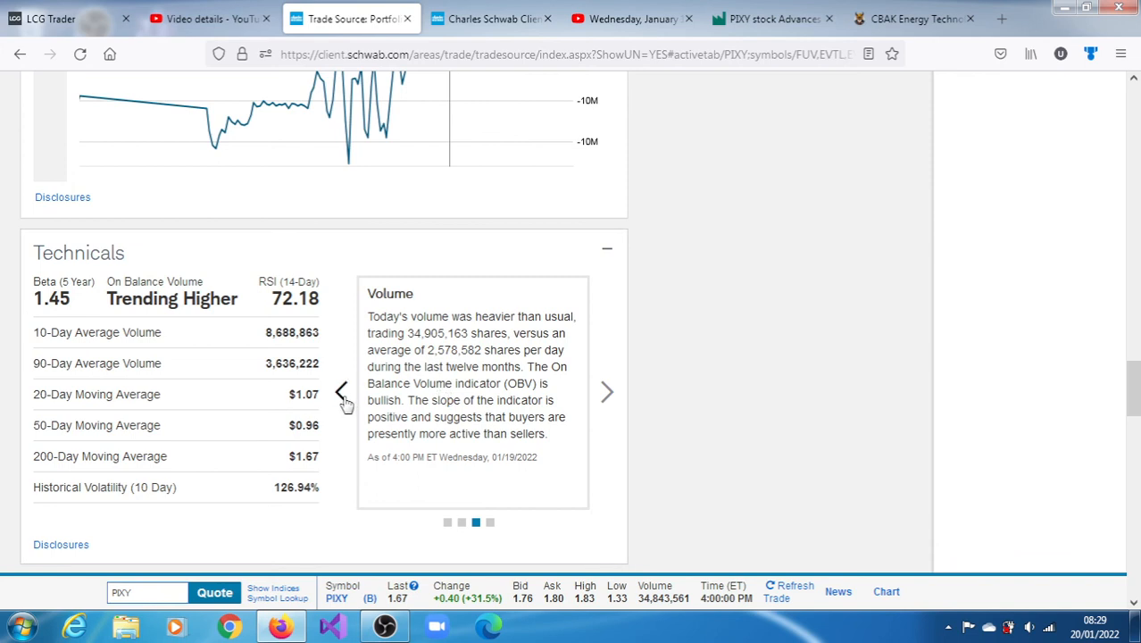
pyautogui.click(341, 392)
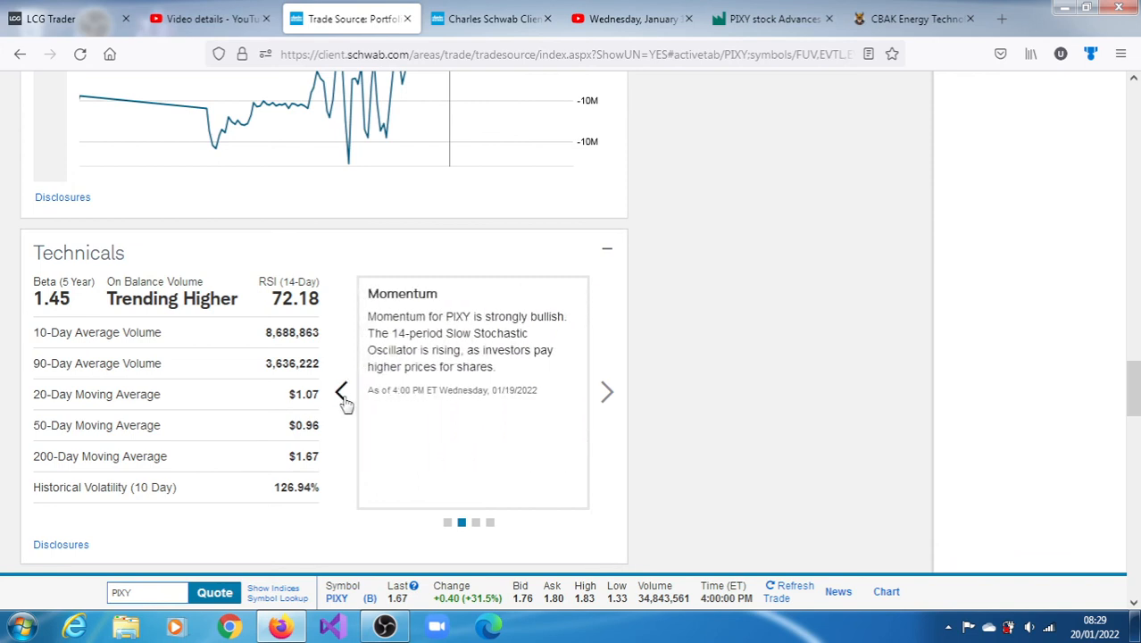
pyautogui.moveTo(819, 258)
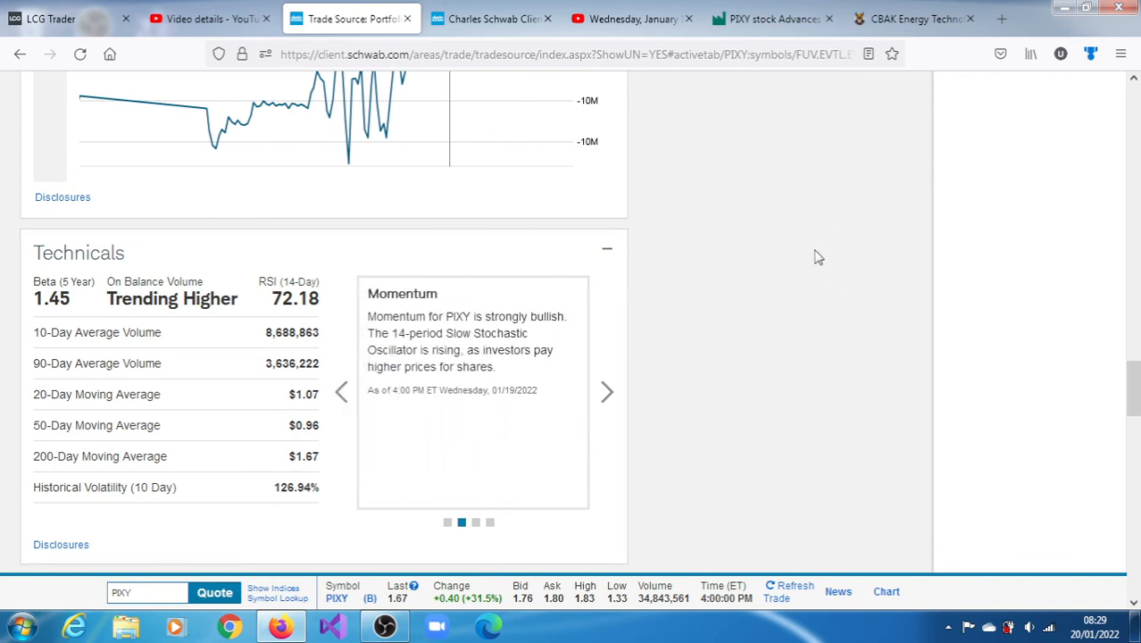
pyautogui.moveTo(893, 344)
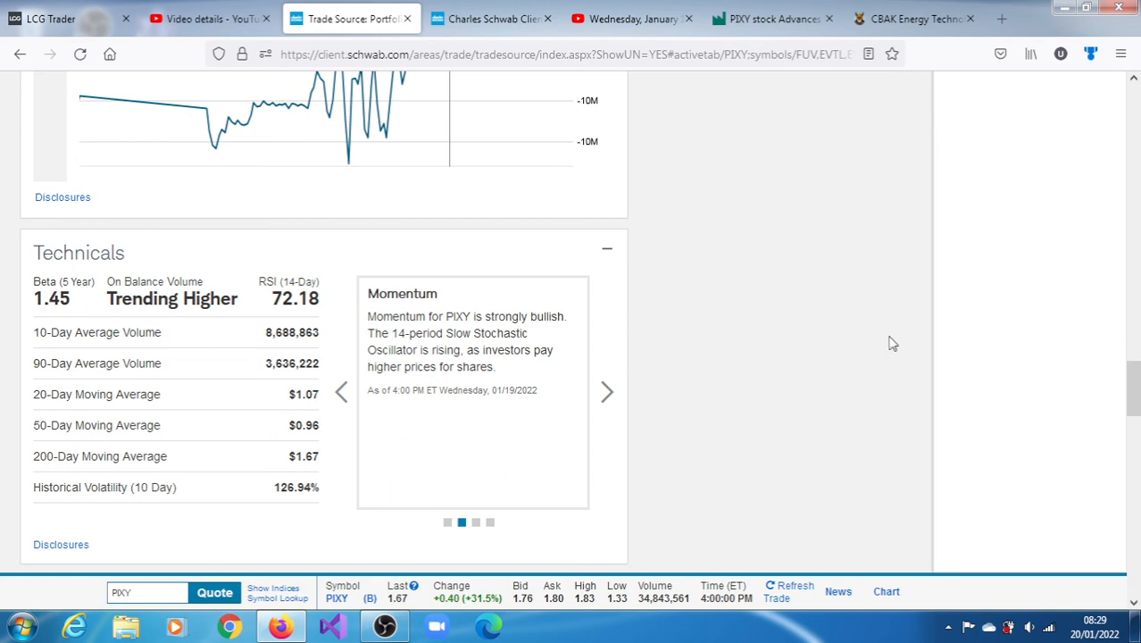